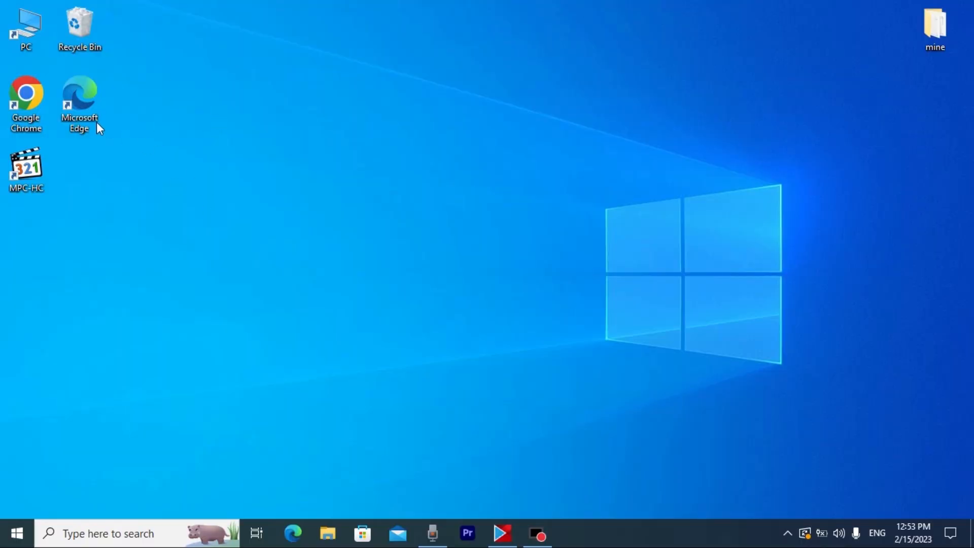
Launch Google Chrome from the desktop shortcut and start a search for tiny11 download.
{"action": "left_click", "coordinate": [26, 99]}
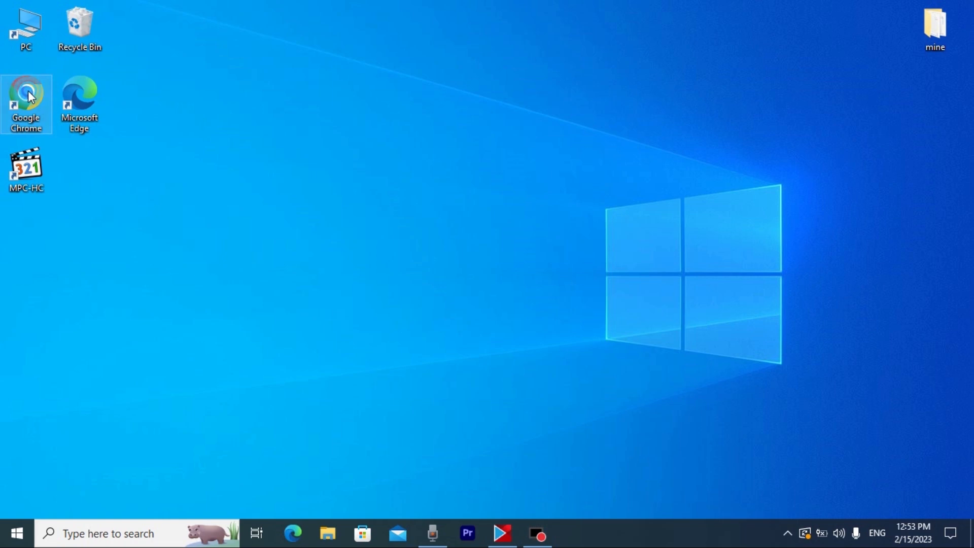
{"action": "double_click", "coordinate": [27, 105]}
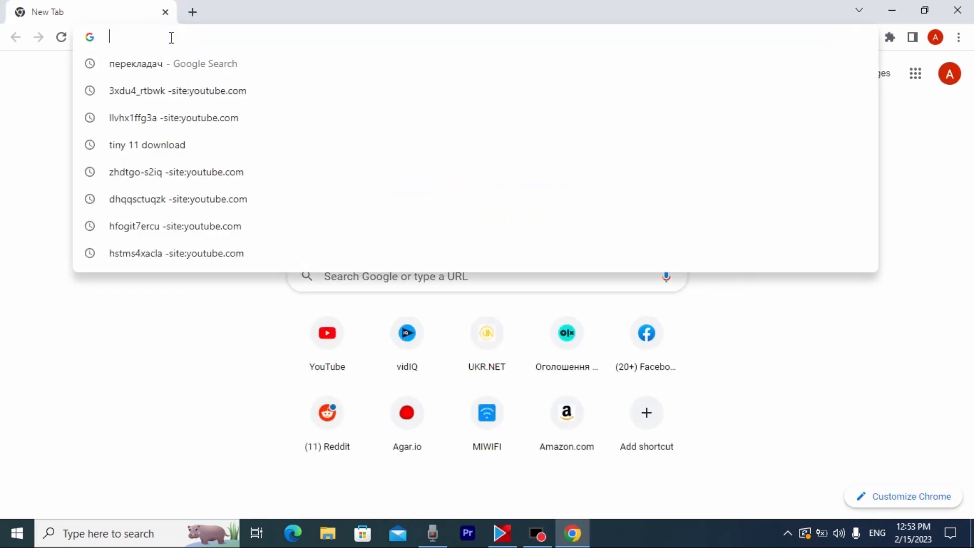
{"action": "left_click", "coordinate": [146, 145]}
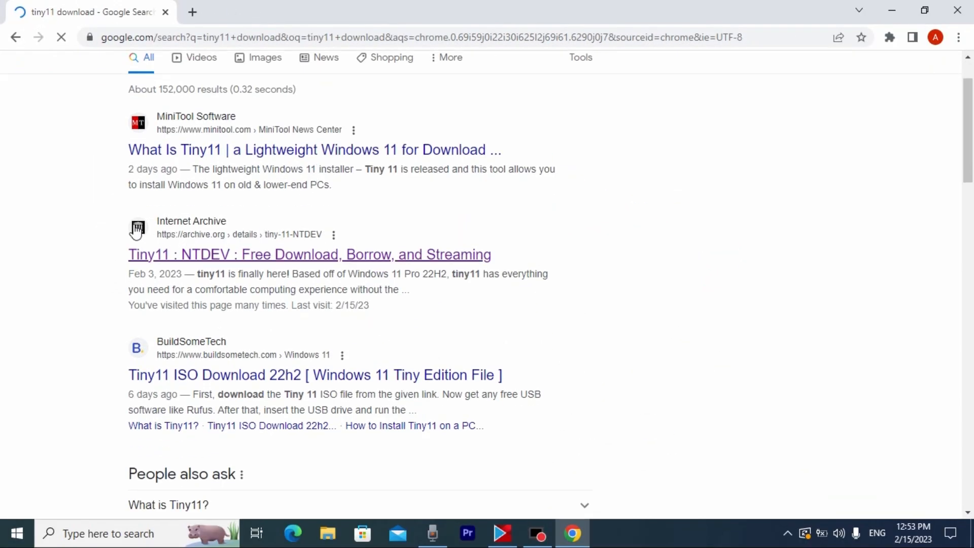
Go to the Tiny11 : NTDEV Internet Archive result from the search listing.
{"action": "double_click", "coordinate": [149, 254]}
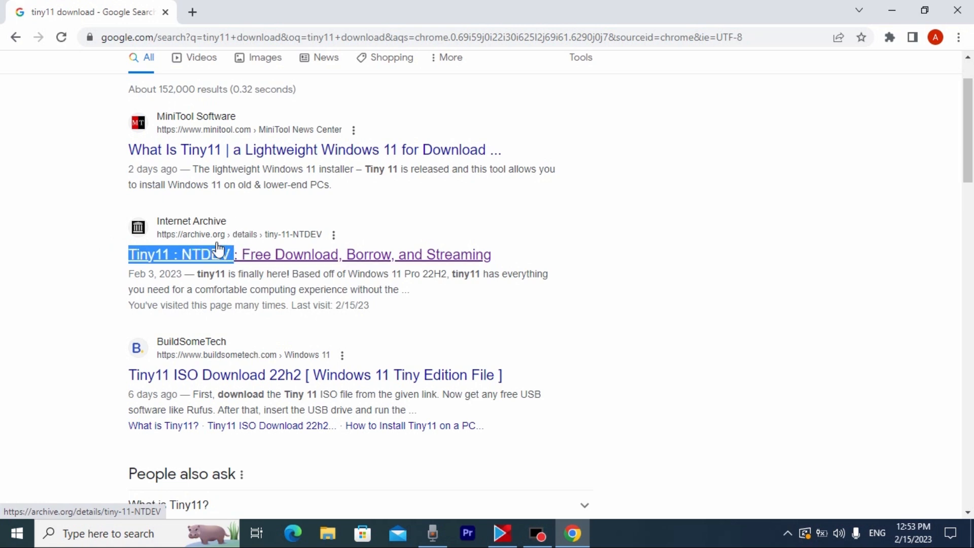
{"action": "mouse_move", "coordinate": [245, 256]}
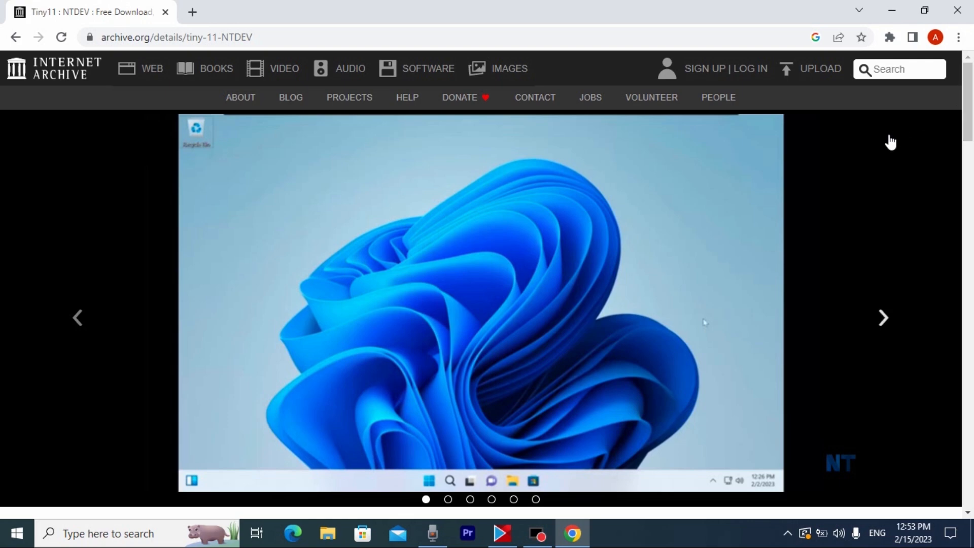
Start the 3.0 GB Tiny11 ISO download and select the 2.95 GB tiny11 b1 image in Downloads.
{"action": "scroll", "scroll_direction": "down", "scroll_amount": 3}
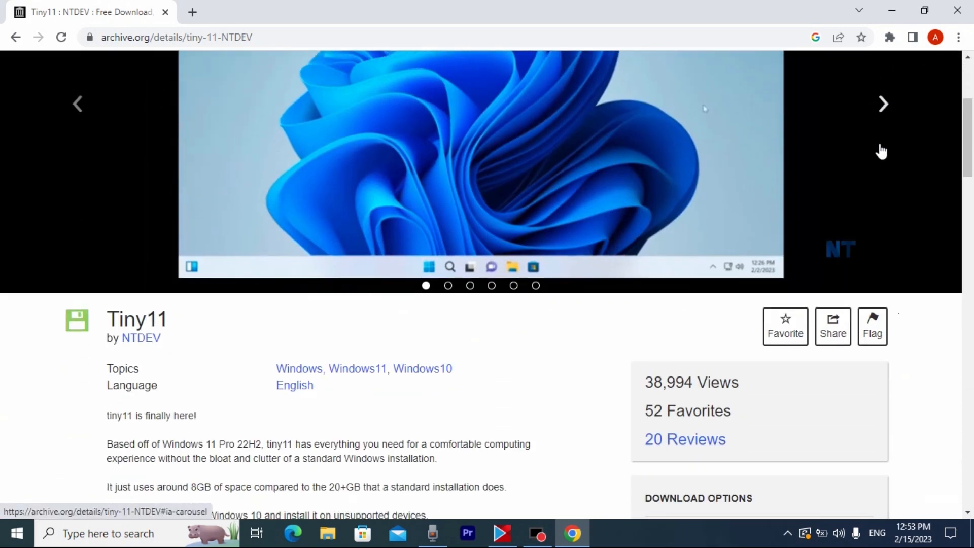
{"action": "scroll", "scroll_direction": "down", "scroll_amount": 3}
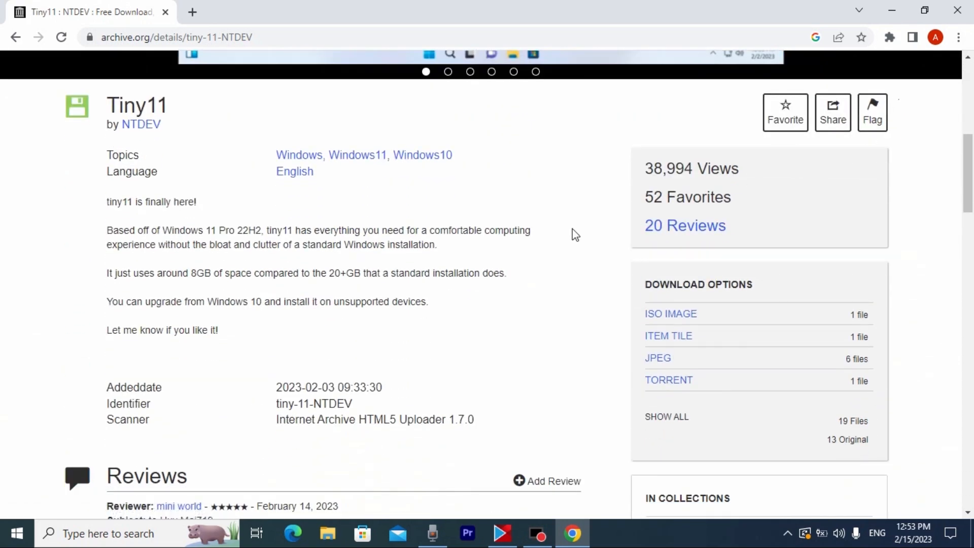
{"action": "double_click", "coordinate": [217, 231]}
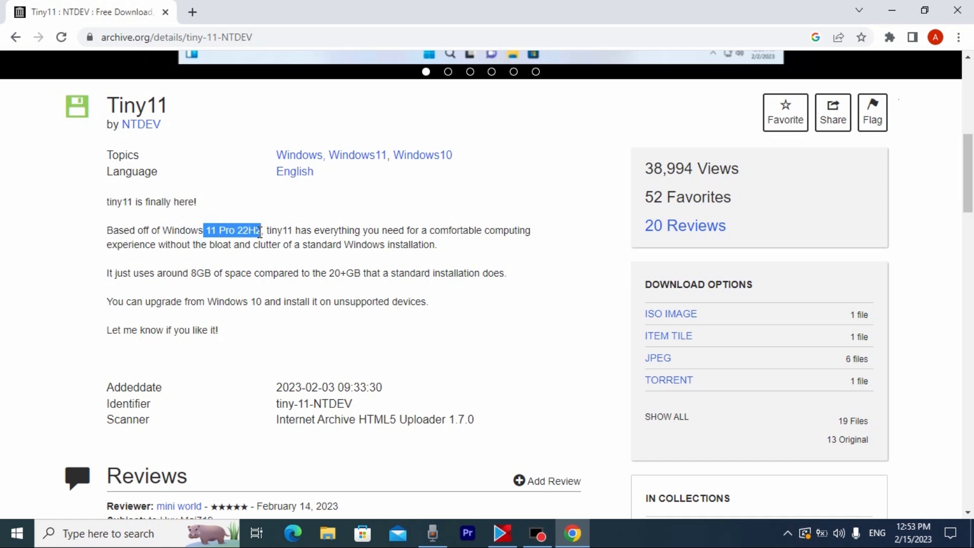
{"action": "left_click", "coordinate": [111, 230]}
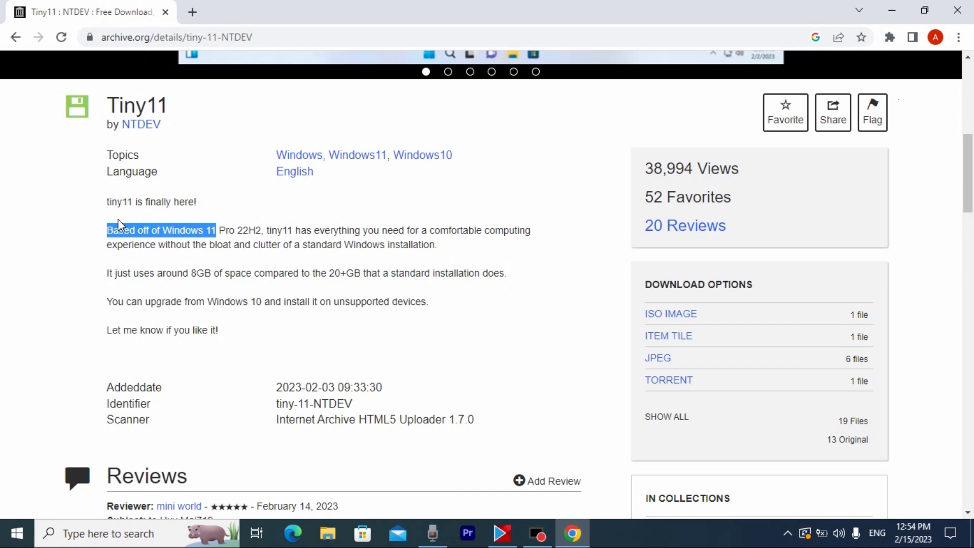
{"action": "mouse_move", "coordinate": [670, 314]}
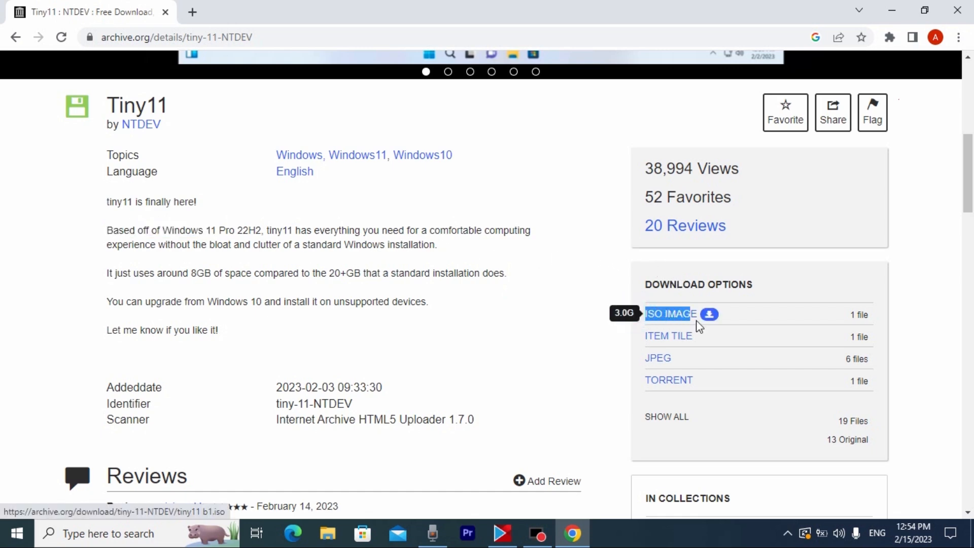
{"action": "mouse_move", "coordinate": [679, 316]}
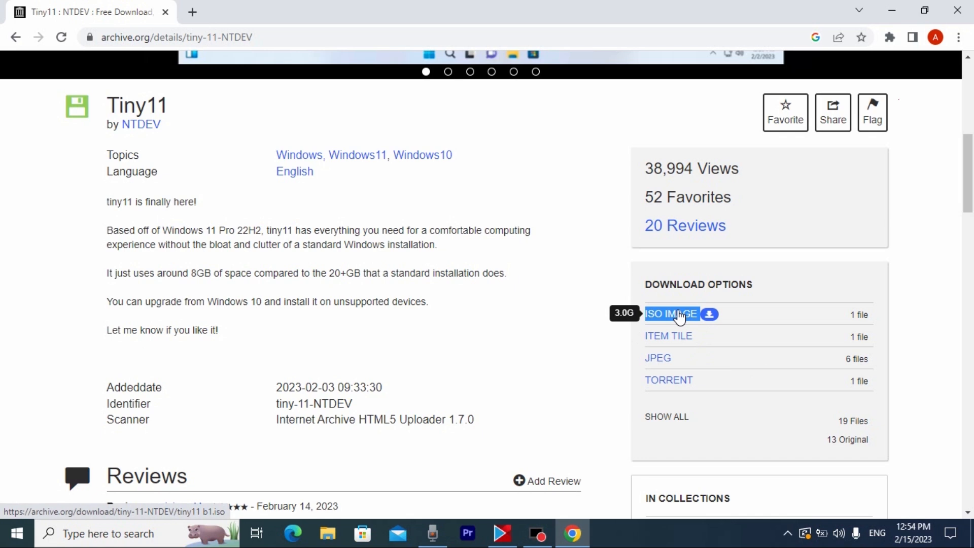
{"action": "mouse_move", "coordinate": [612, 300]}
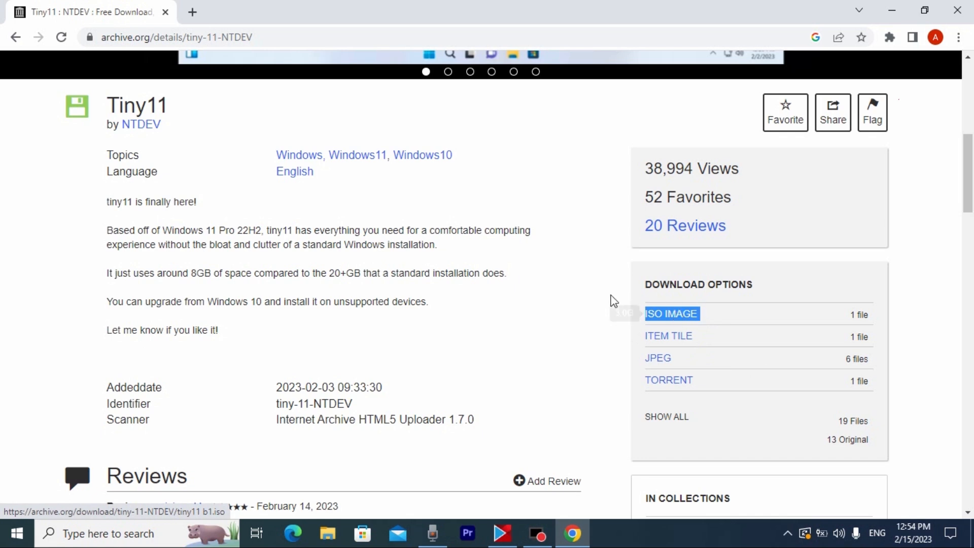
{"action": "mouse_move", "coordinate": [656, 318]}
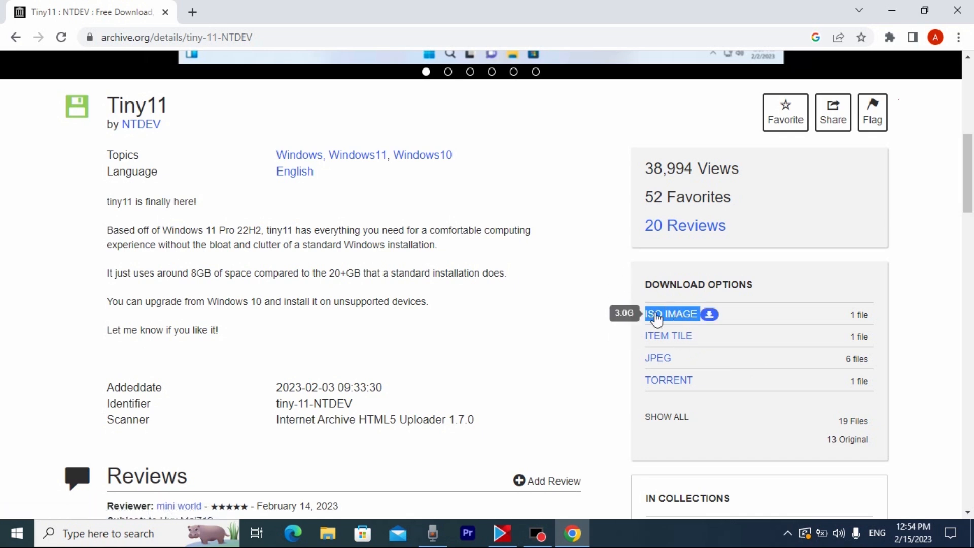
{"action": "mouse_move", "coordinate": [679, 322]}
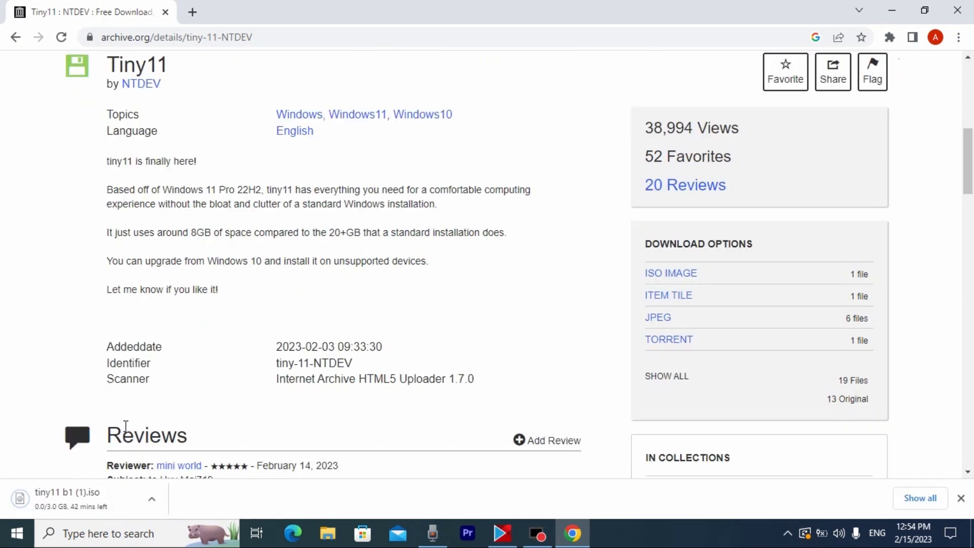
{"action": "mouse_move", "coordinate": [59, 509]}
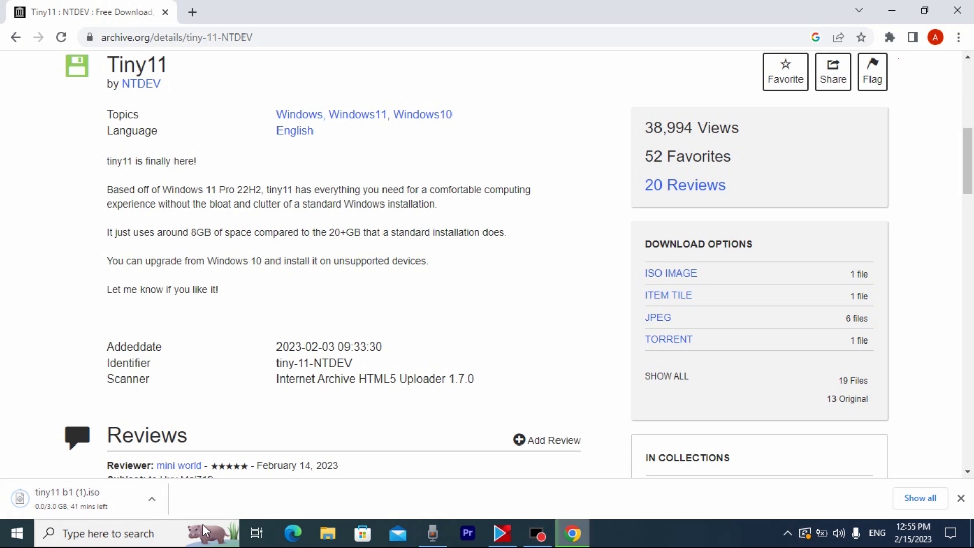
{"action": "mouse_move", "coordinate": [242, 499]}
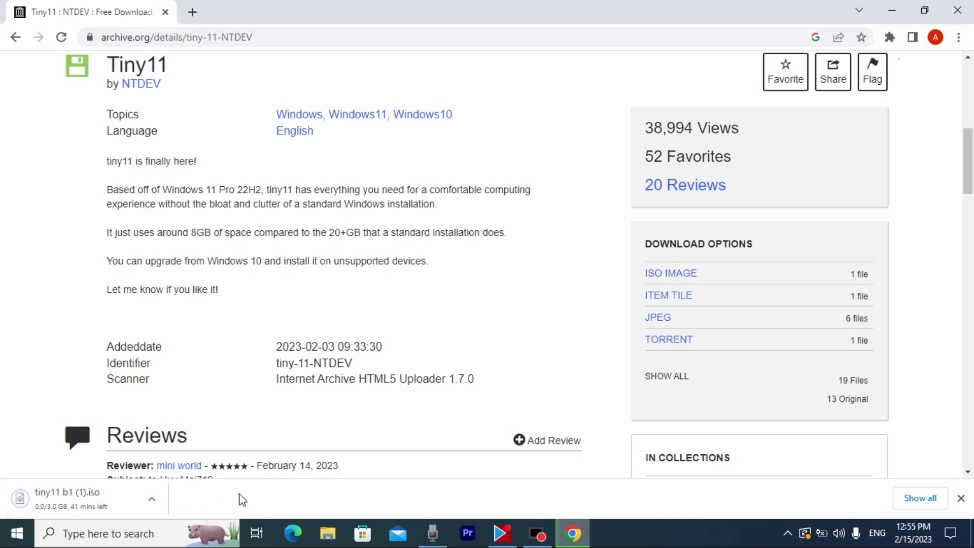
{"action": "mouse_move", "coordinate": [182, 478]}
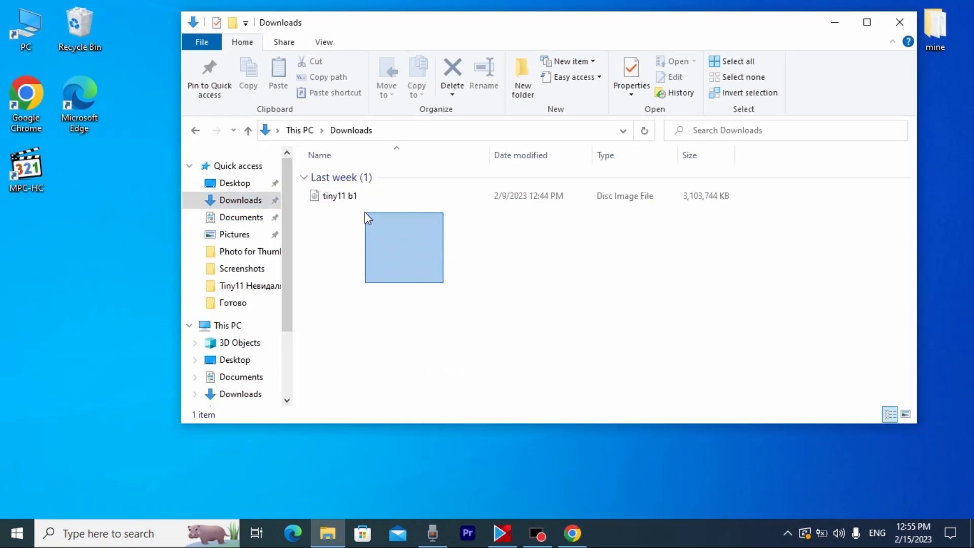
{"action": "left_click", "coordinate": [338, 194]}
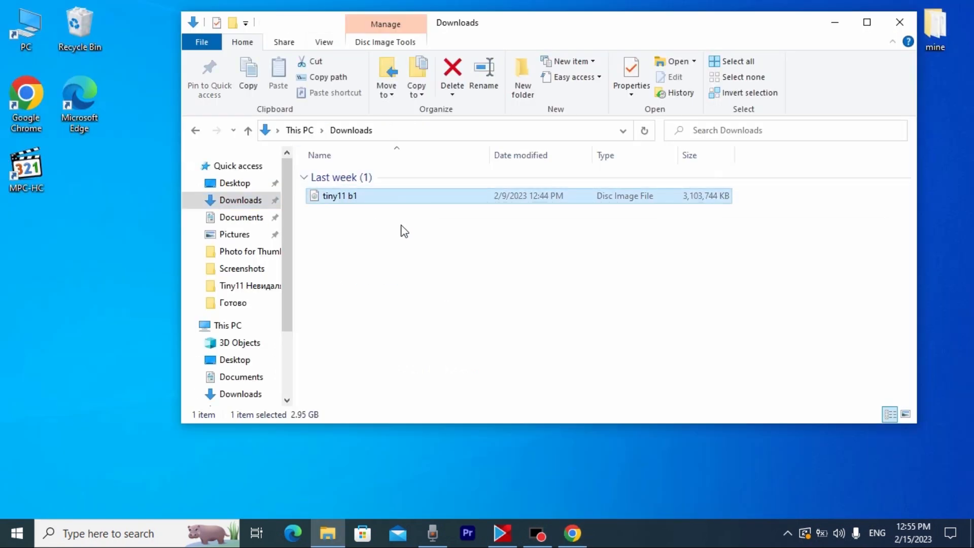
{"action": "mouse_move", "coordinate": [679, 386]}
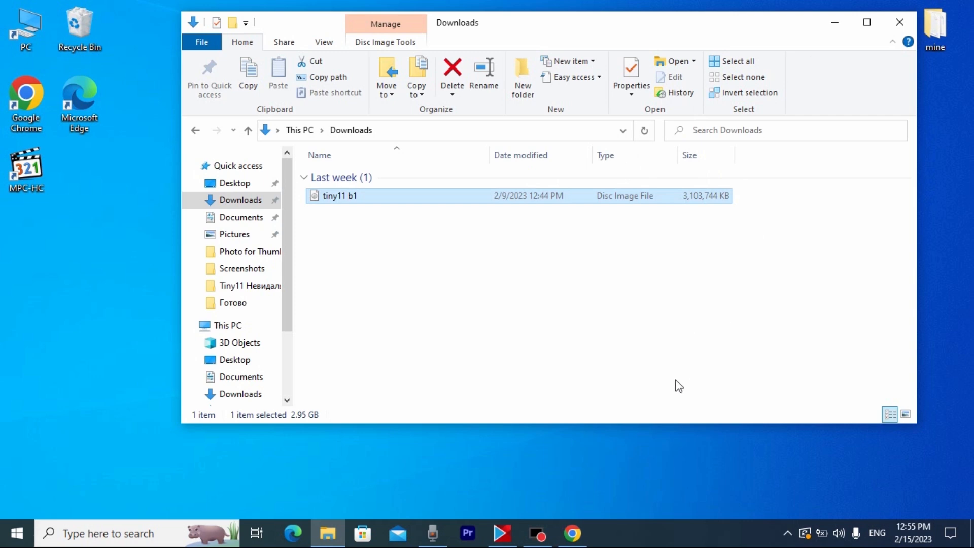
{"action": "mouse_move", "coordinate": [572, 532]}
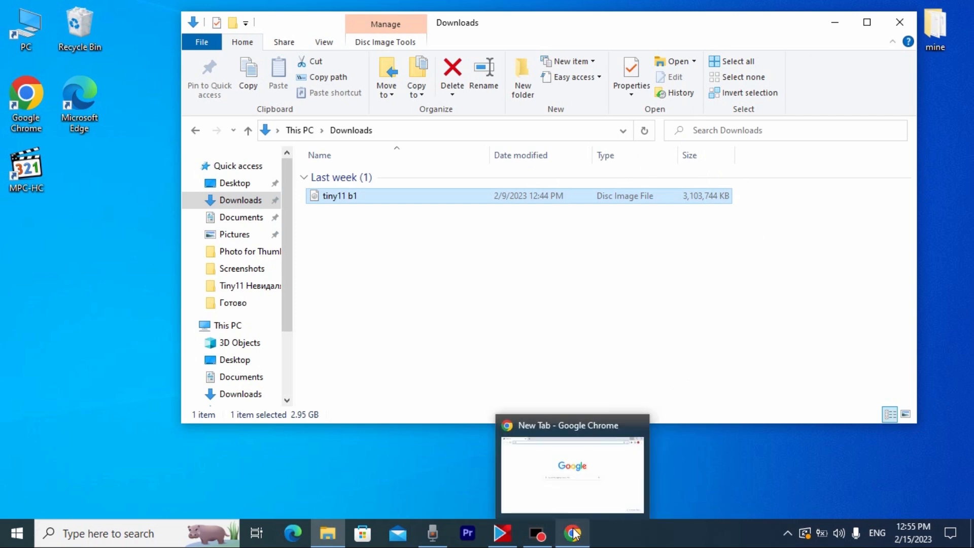
Search Google for "rufus download" in a new tab to surface the official rufus.ie listing.
{"action": "left_click", "coordinate": [571, 472]}
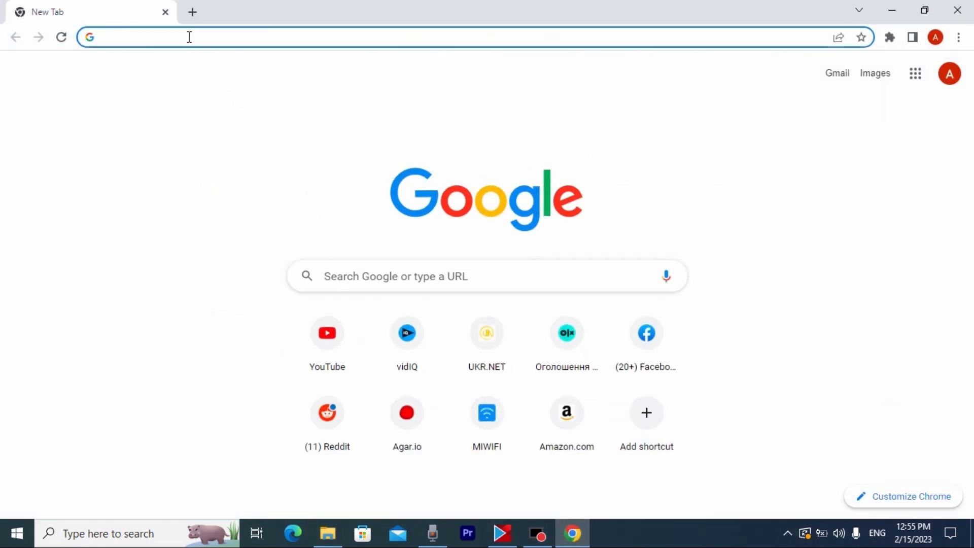
{"action": "left_click", "coordinate": [186, 37]}
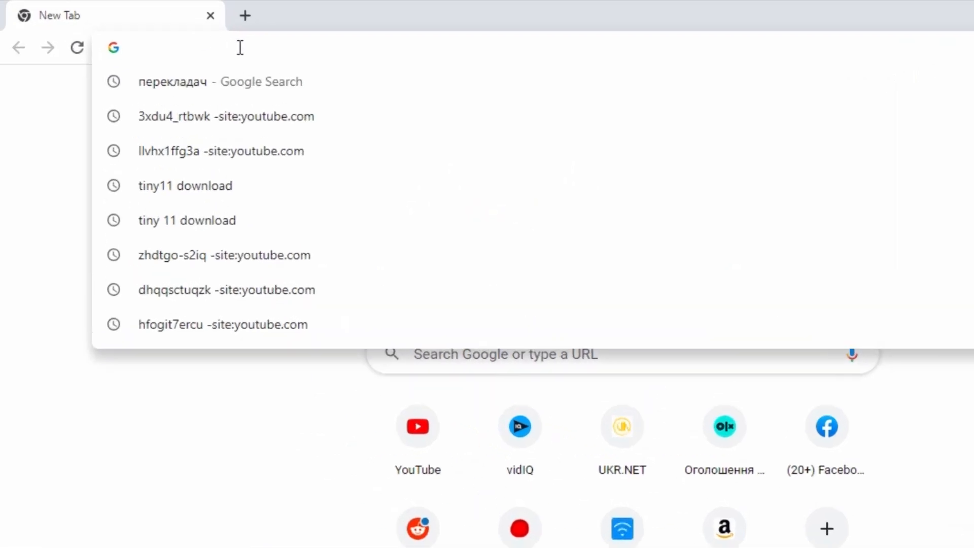
{"action": "type", "text": "rufus download"}
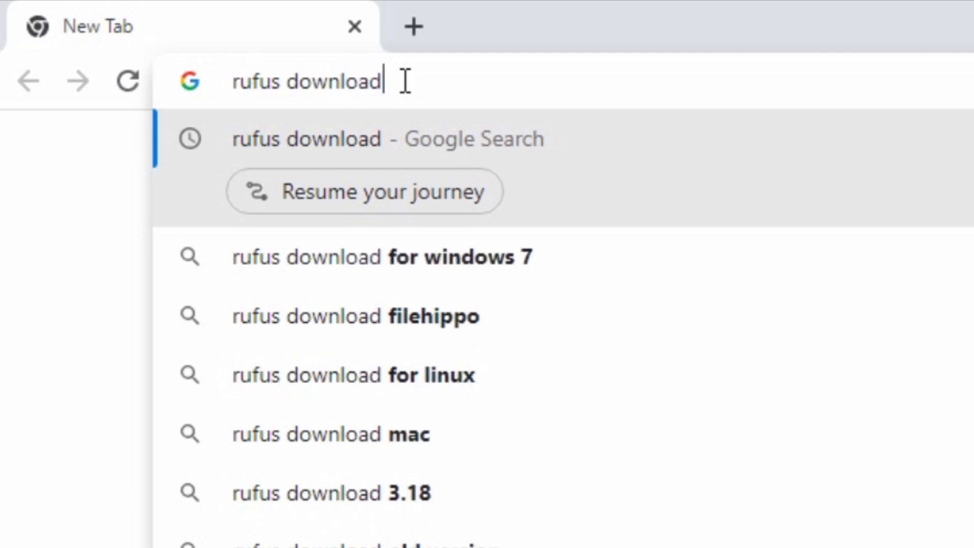
{"action": "key", "text": "Return"}
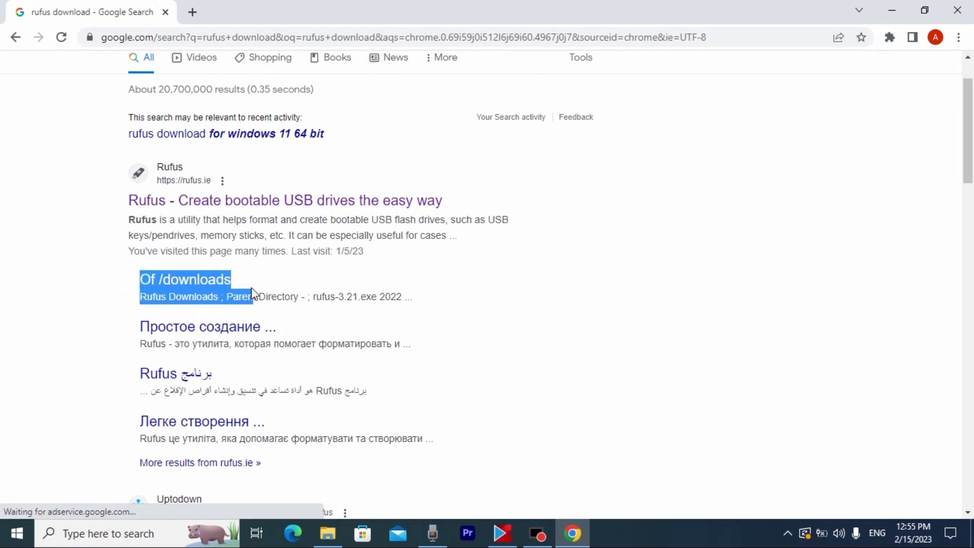
{"action": "mouse_move", "coordinate": [205, 286]}
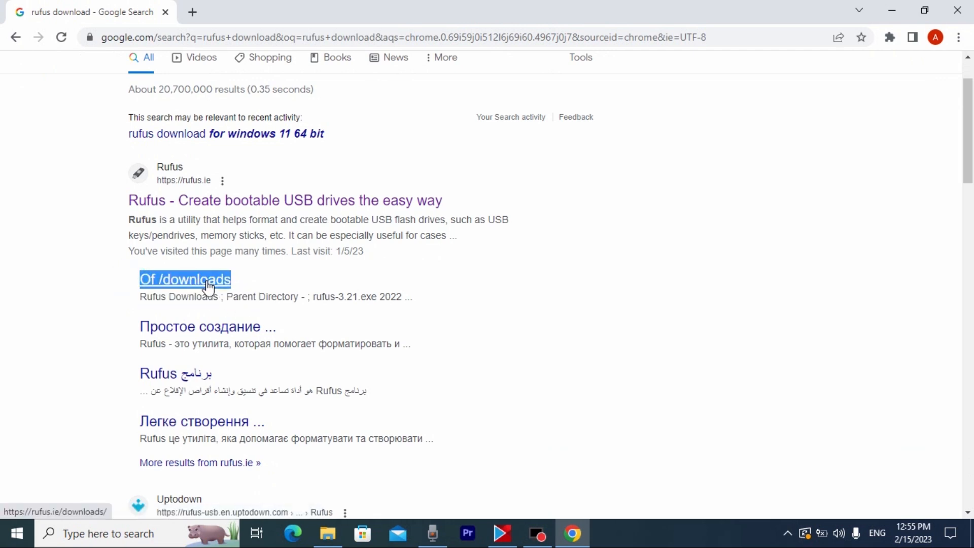
Download rufus-3.21p.exe from the rufus.ie downloads page and dismiss the full-page advert.
{"action": "left_click", "coordinate": [184, 279]}
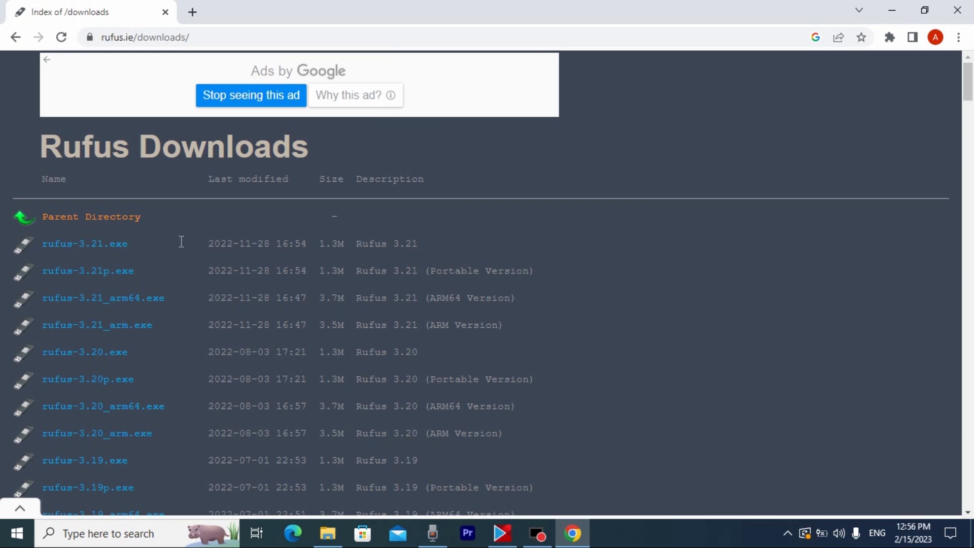
{"action": "mouse_move", "coordinate": [208, 274]}
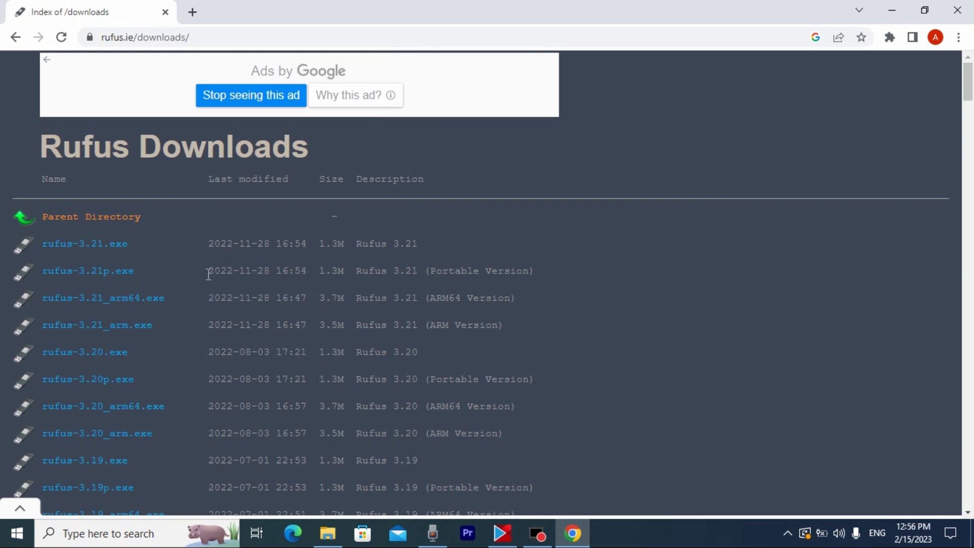
{"action": "mouse_move", "coordinate": [283, 274]}
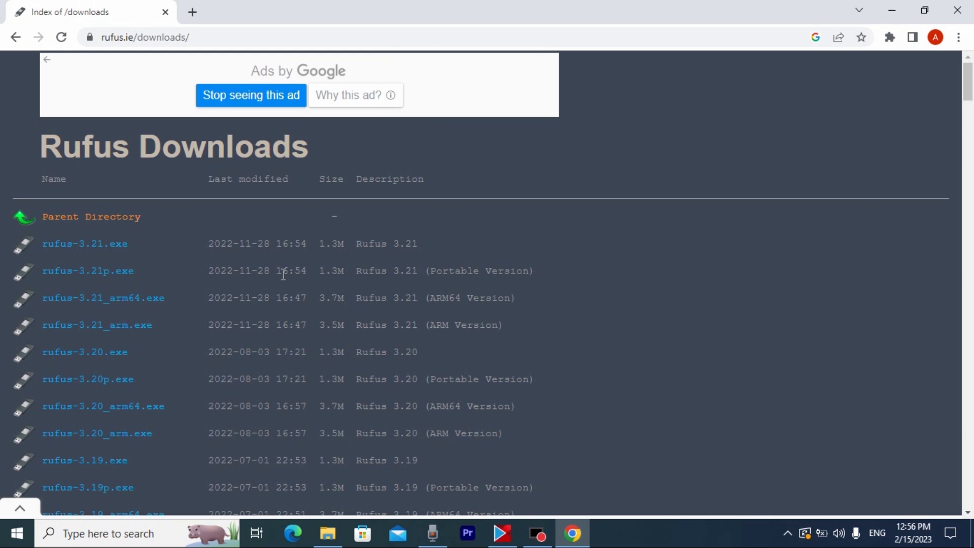
{"action": "mouse_move", "coordinate": [439, 267]}
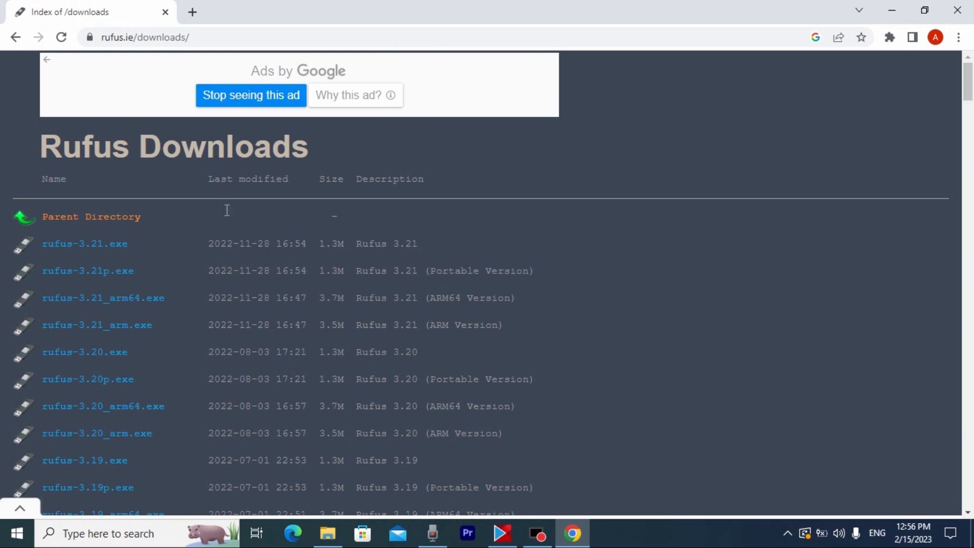
{"action": "mouse_move", "coordinate": [207, 261]}
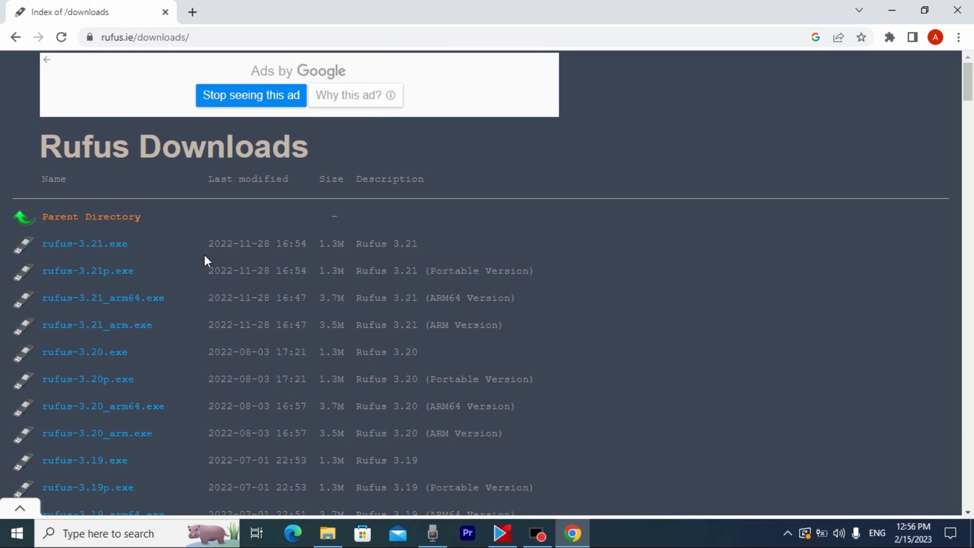
{"action": "mouse_move", "coordinate": [87, 271]}
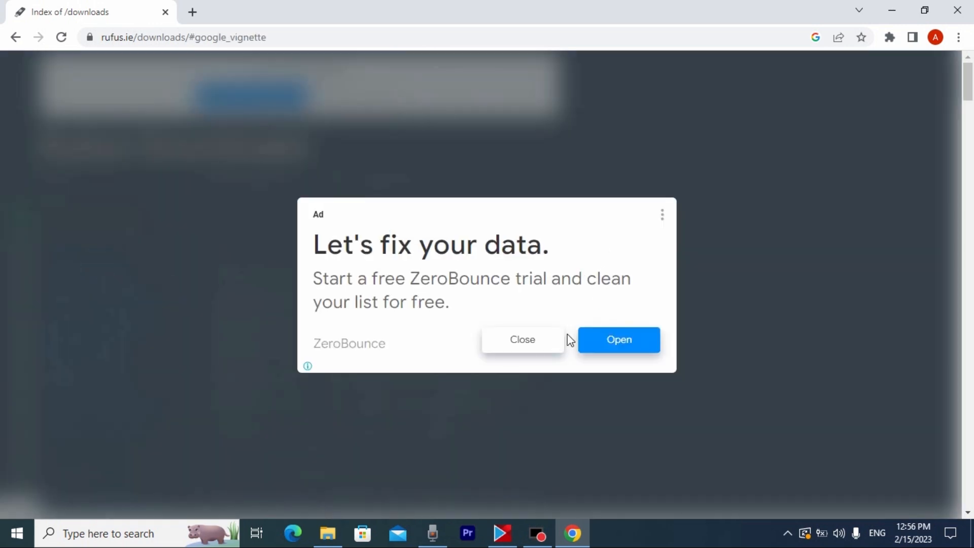
{"action": "mouse_move", "coordinate": [538, 345]}
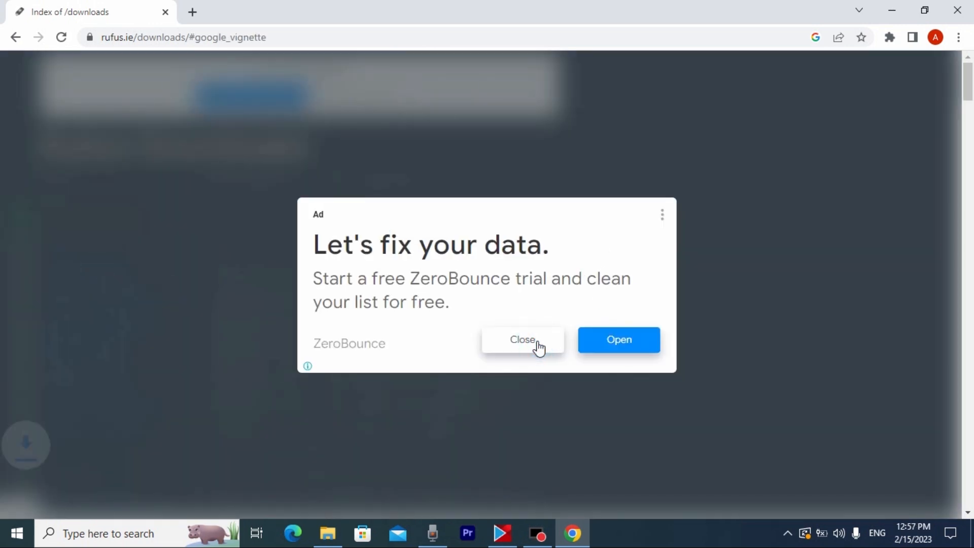
{"action": "left_click", "coordinate": [522, 339]}
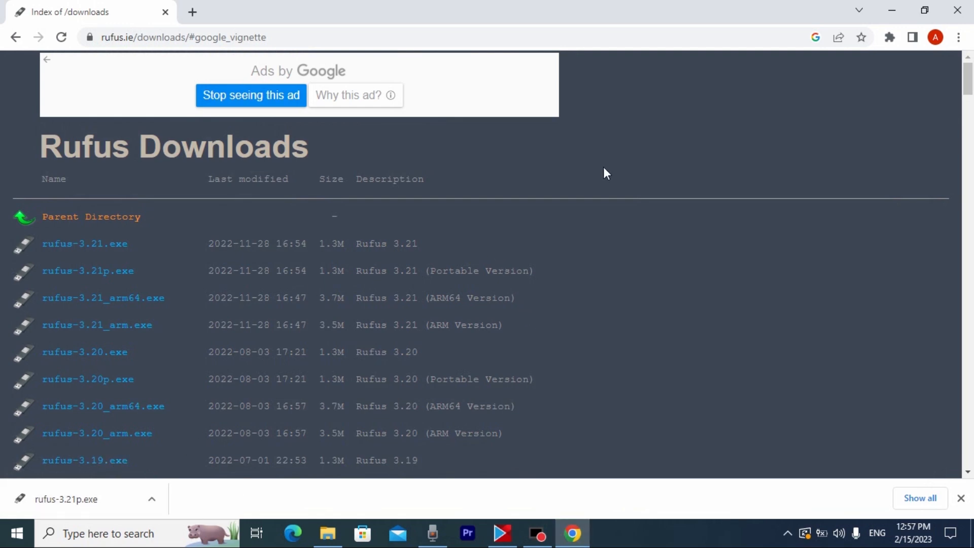
{"action": "mouse_move", "coordinate": [957, 10]}
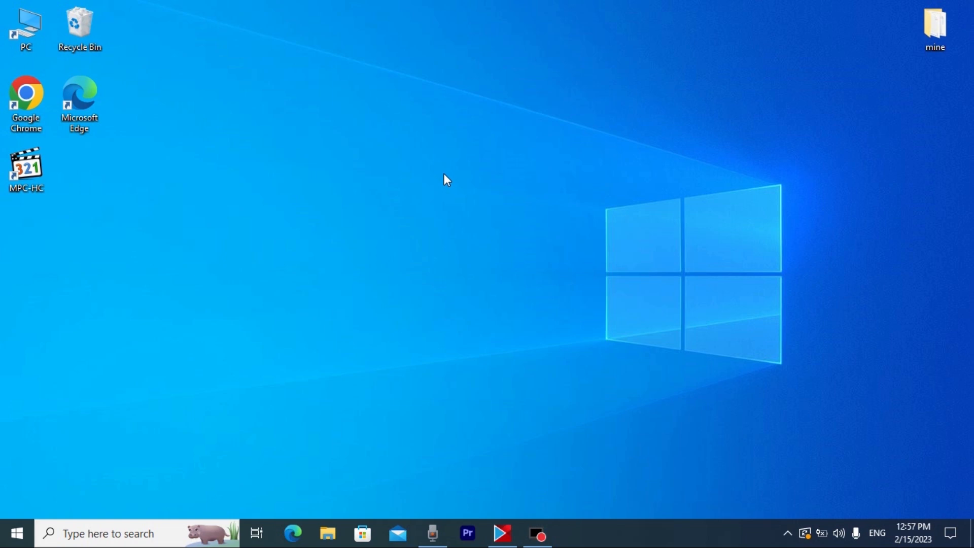
Leave Chrome closed and select the PC shortcut on the bare desktop.
{"action": "left_click", "coordinate": [26, 28]}
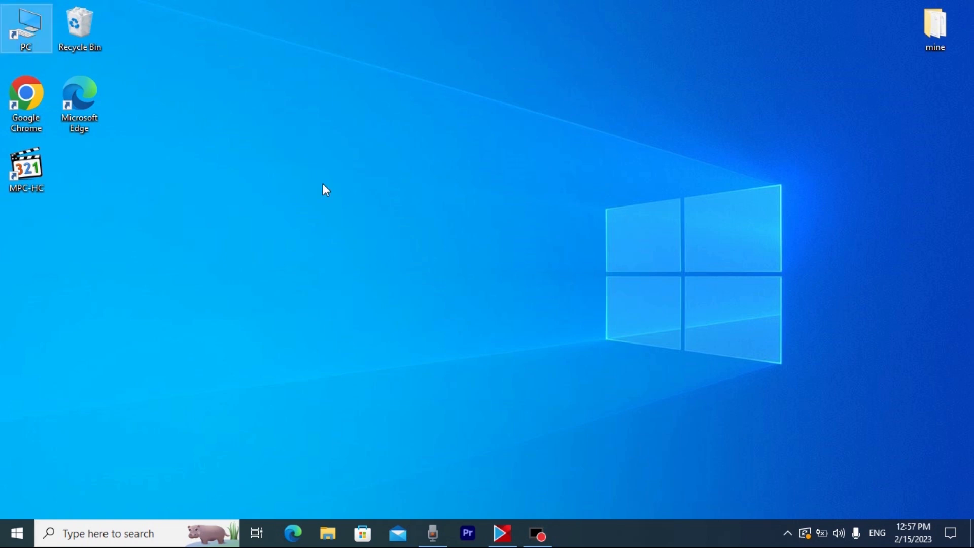
{"action": "mouse_move", "coordinate": [334, 139]}
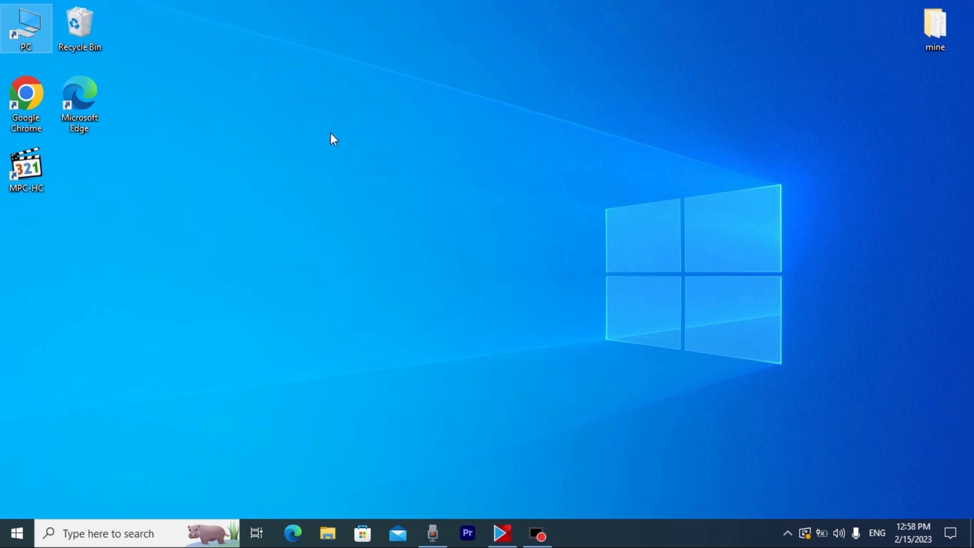
{"action": "mouse_move", "coordinate": [296, 108]}
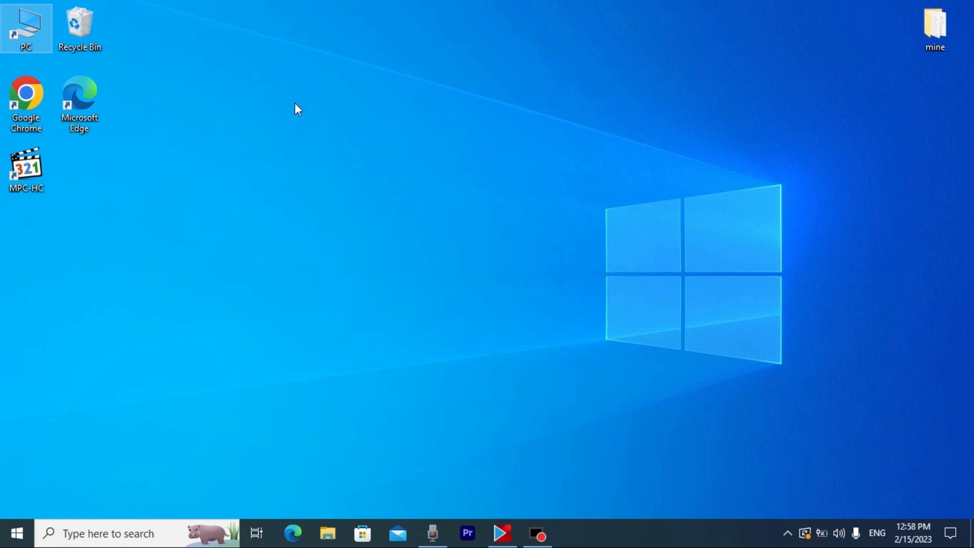
{"action": "mouse_move", "coordinate": [234, 98]}
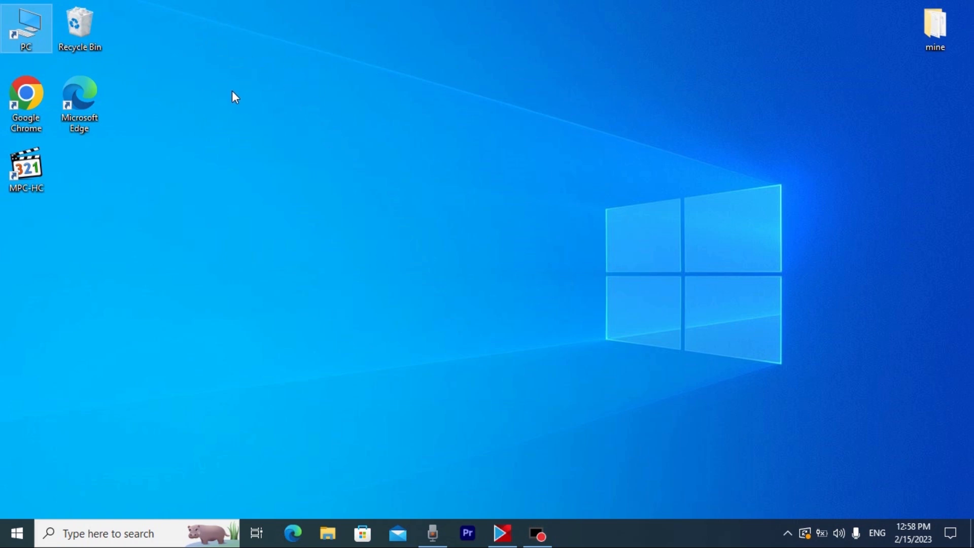
{"action": "mouse_move", "coordinate": [298, 183]}
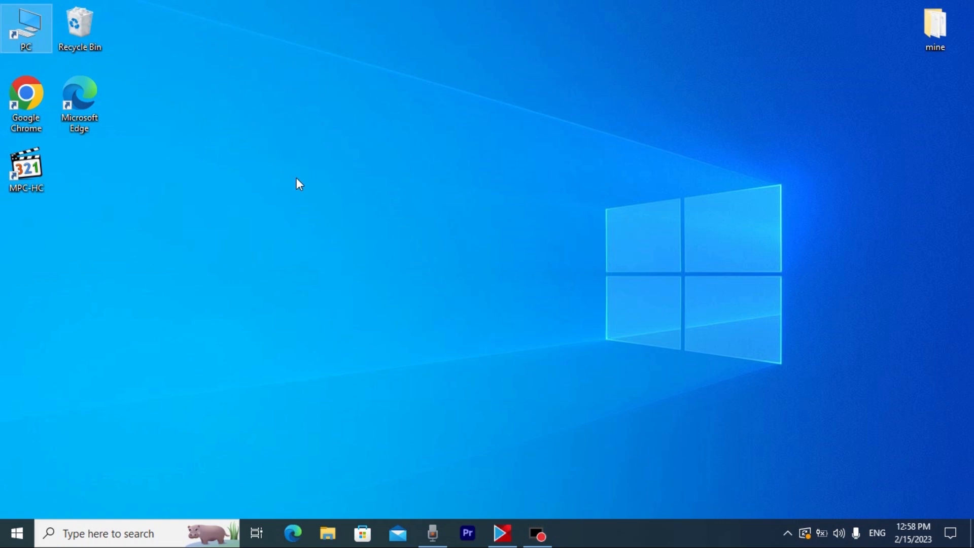
{"action": "mouse_move", "coordinate": [33, 29]}
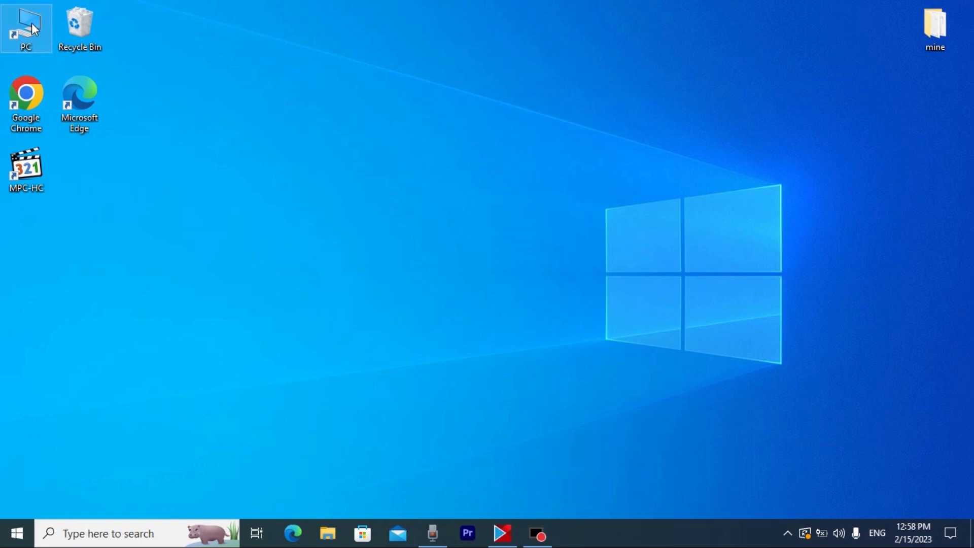
Browse This PC and select the tiny11 b1 (D:) USB drive with 11.8 GB free of 28.6 GB.
{"action": "double_click", "coordinate": [27, 26]}
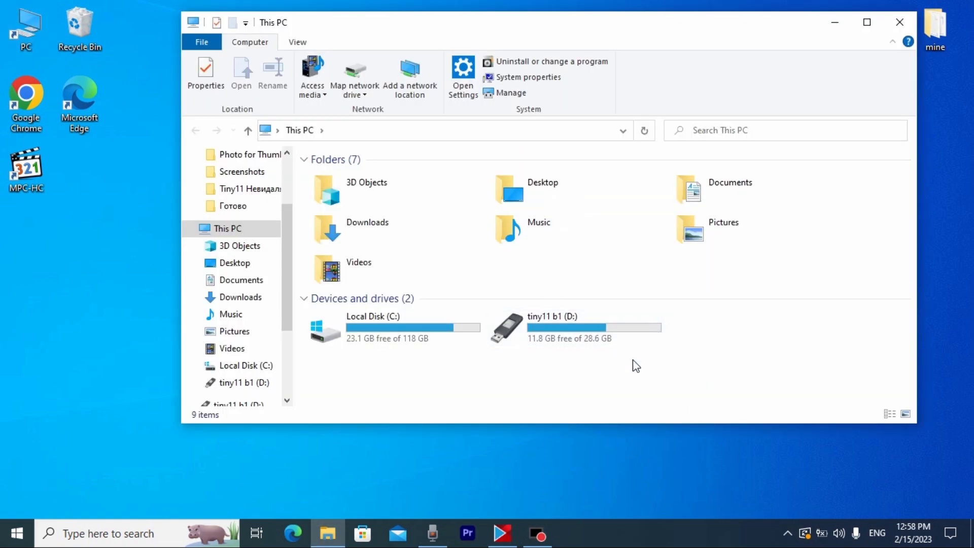
{"action": "mouse_move", "coordinate": [679, 340]}
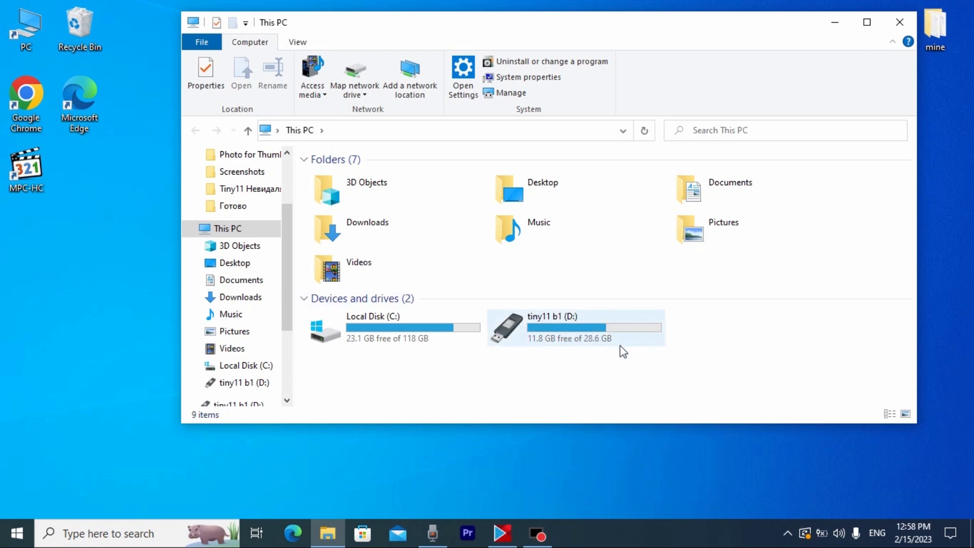
{"action": "left_click", "coordinate": [553, 315]}
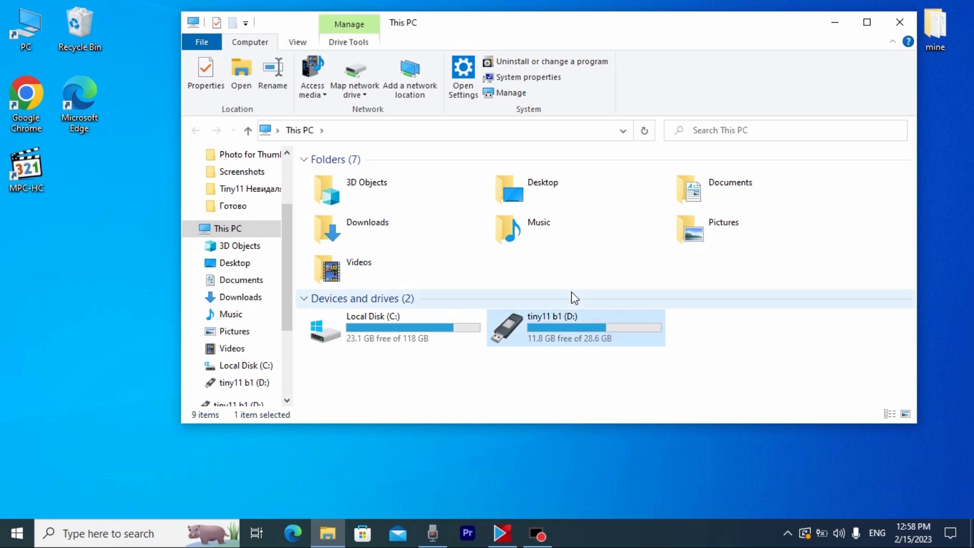
{"action": "mouse_move", "coordinate": [521, 291]}
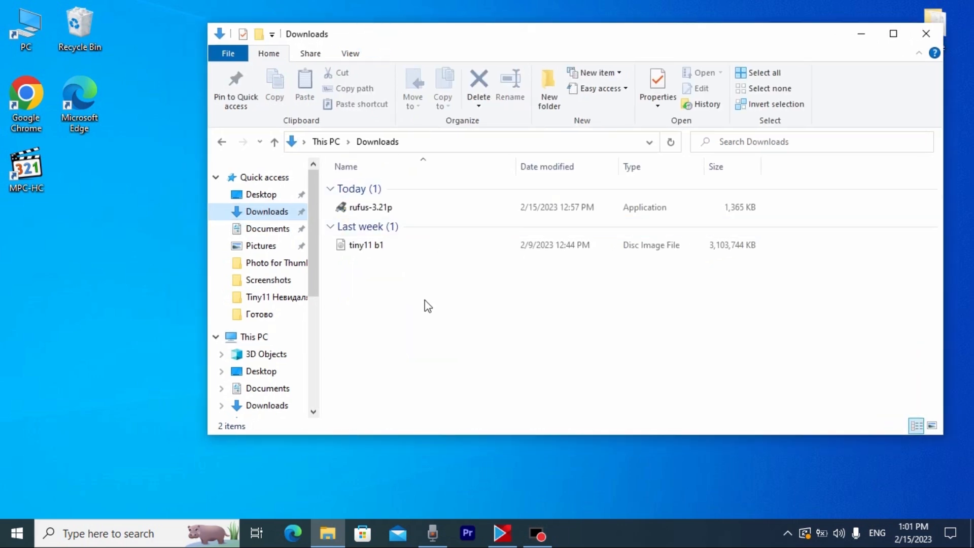
Select rufus-3.21p and tiny11 b1 together in Downloads for moving to the desktop.
{"action": "key", "text": "ctrl+a"}
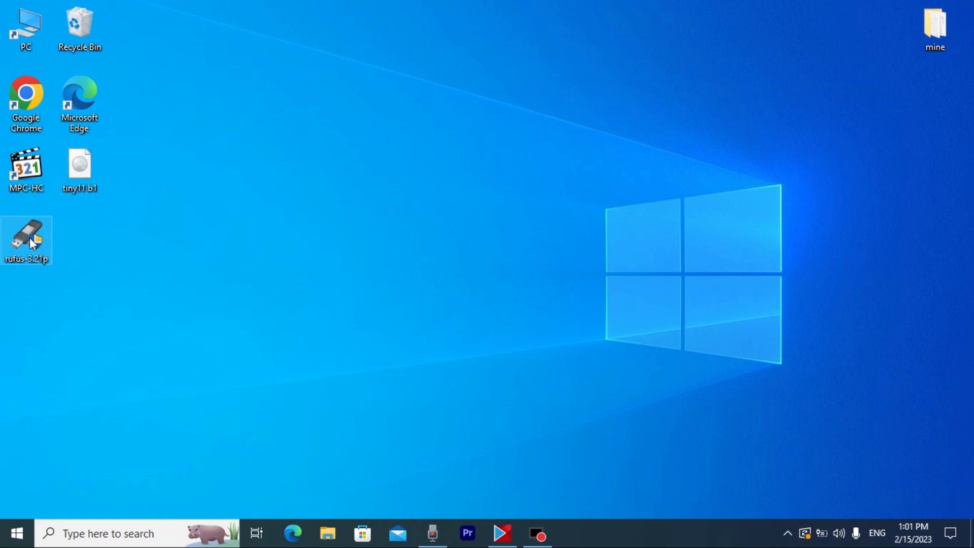
{"action": "mouse_move", "coordinate": [28, 233]}
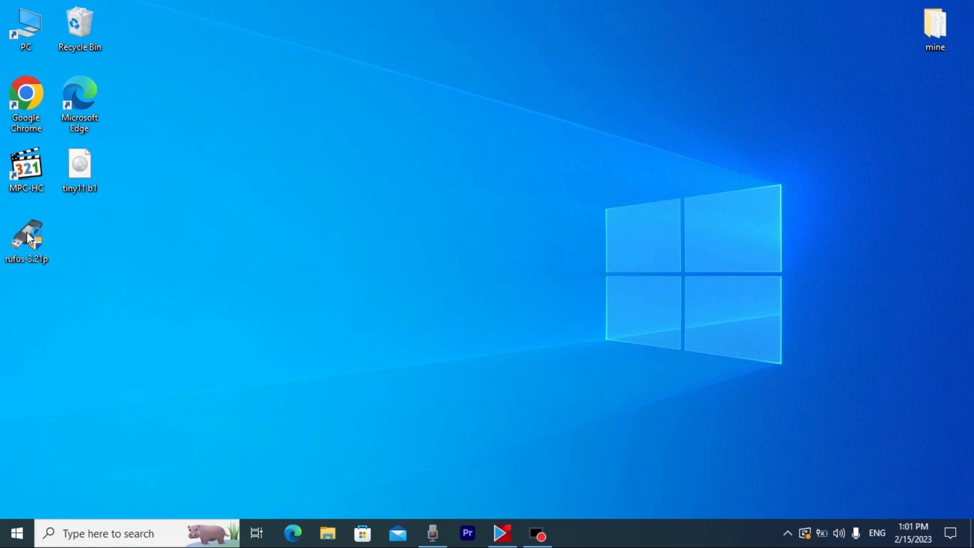
Launch portable Rufus from the desktop and decline its online update checks.
{"action": "double_click", "coordinate": [27, 240]}
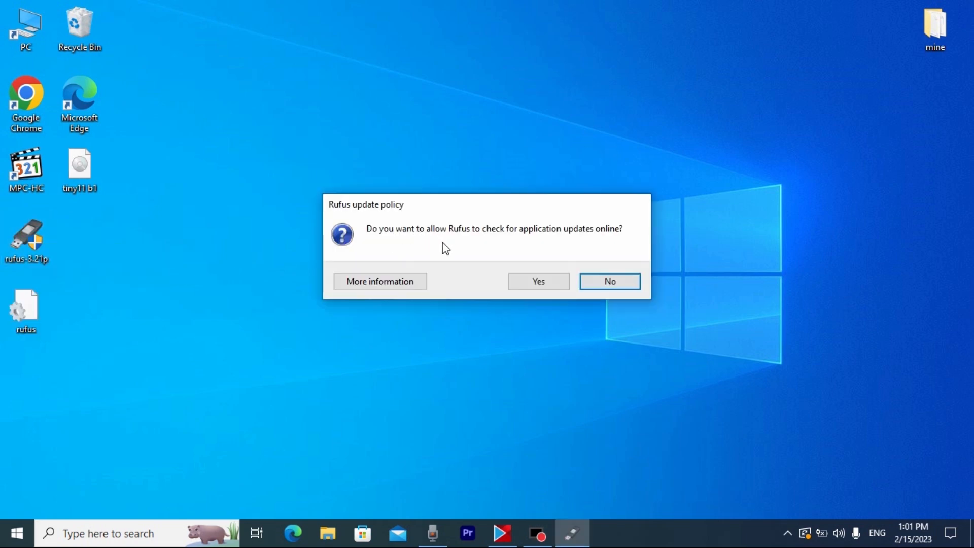
{"action": "mouse_move", "coordinate": [576, 251]}
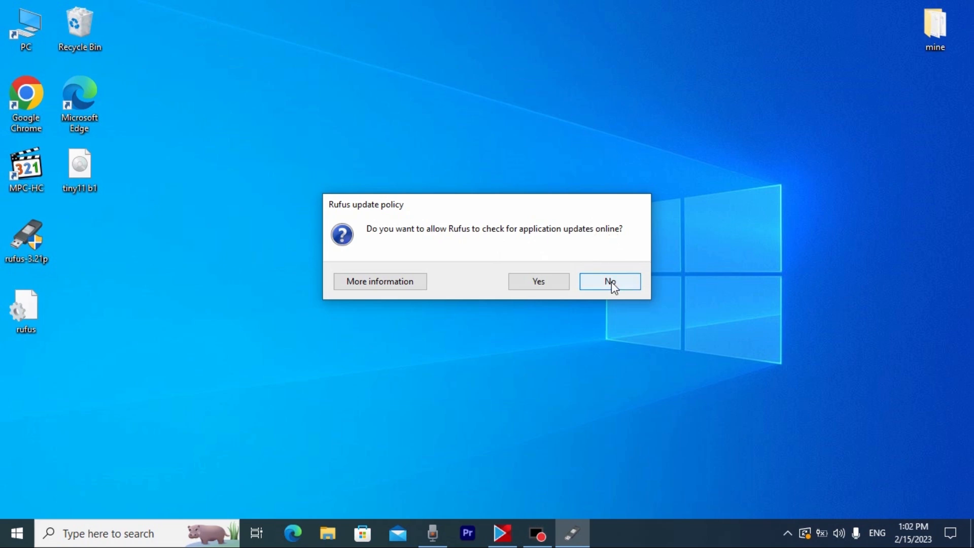
{"action": "left_click", "coordinate": [608, 281]}
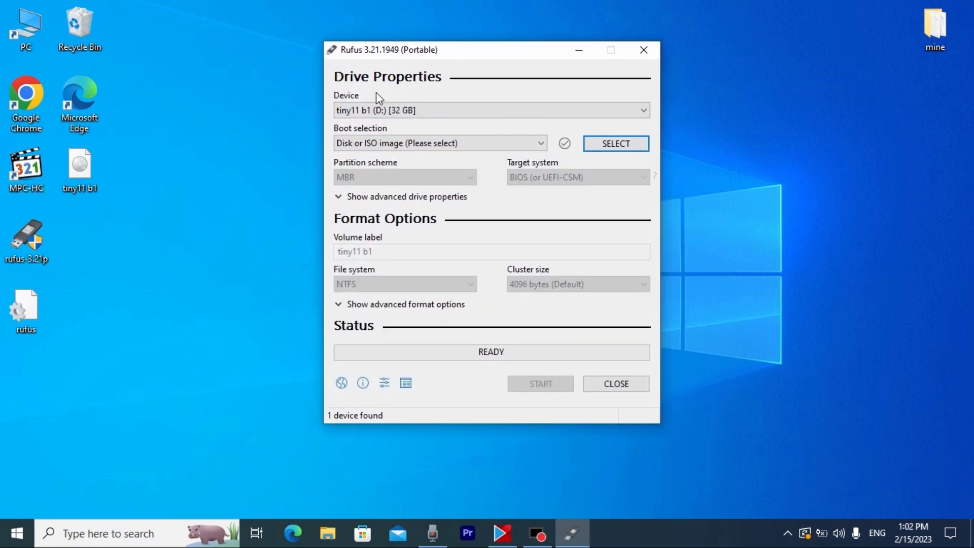
{"action": "mouse_move", "coordinate": [336, 104]}
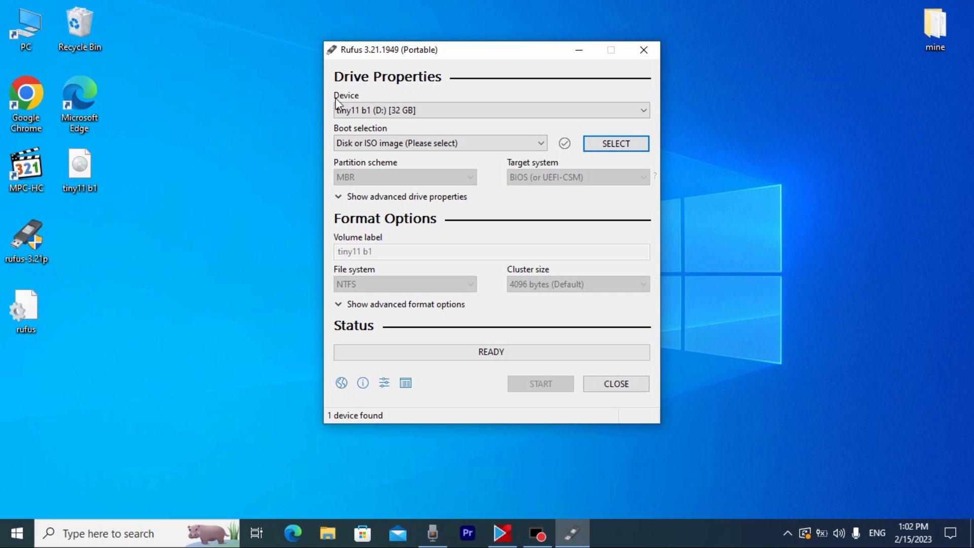
{"action": "mouse_move", "coordinate": [441, 109]}
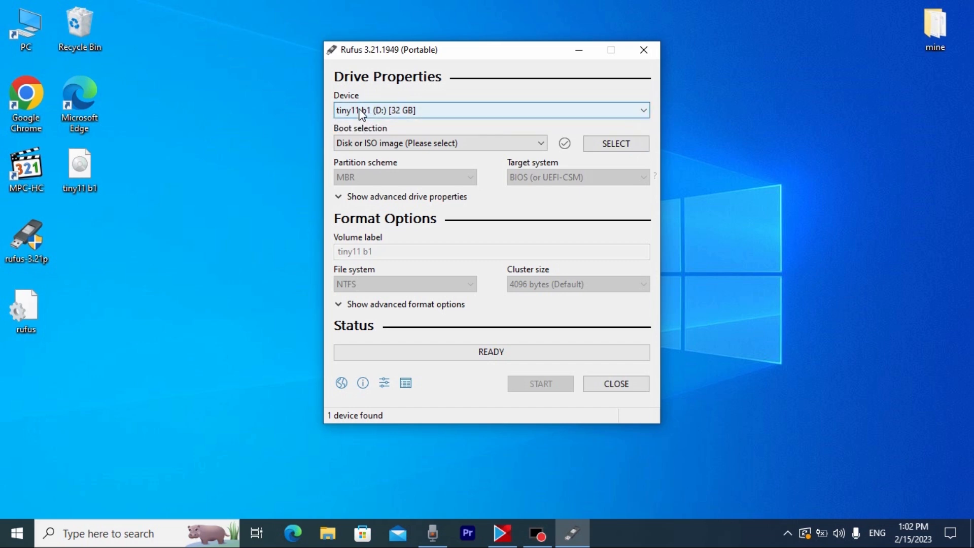
{"action": "mouse_move", "coordinate": [413, 120]}
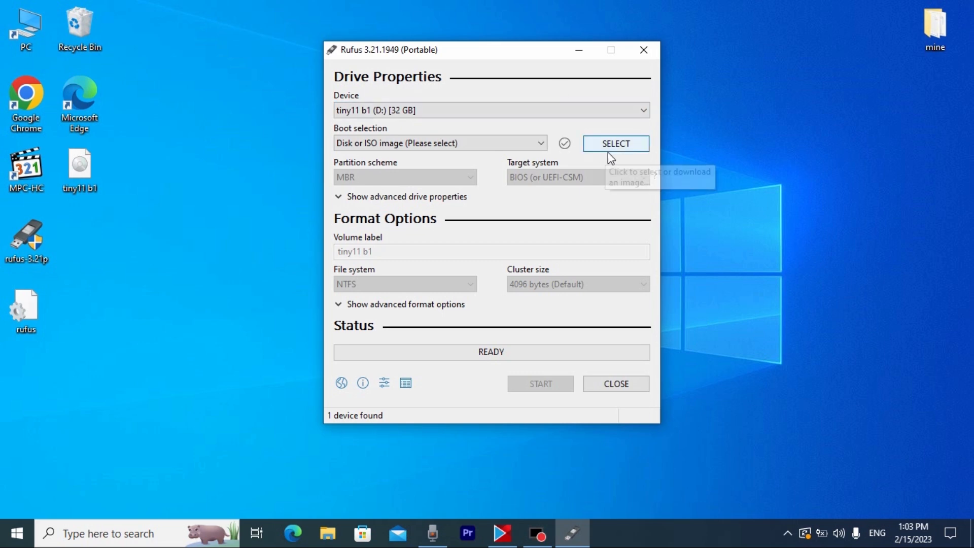
{"action": "mouse_move", "coordinate": [631, 128]}
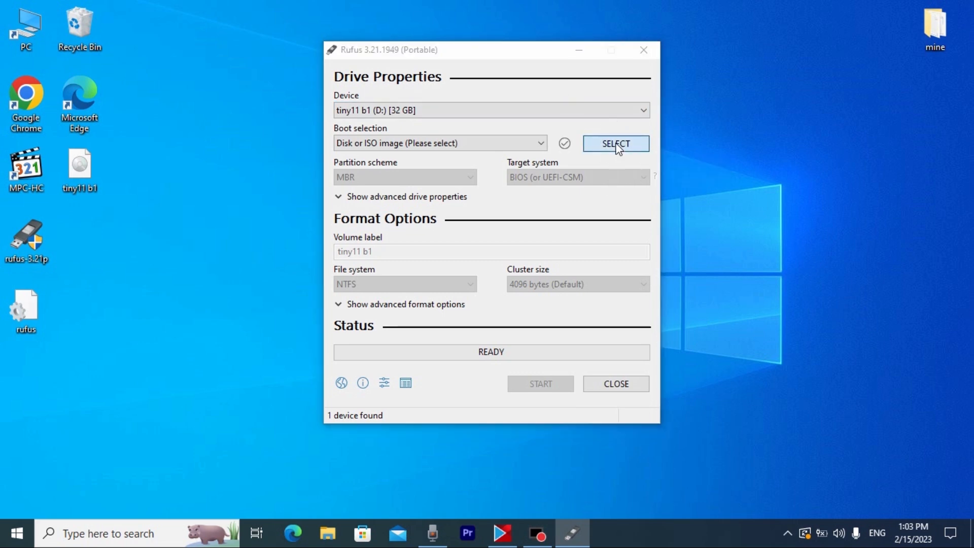
Load tiny11 b1.iso from the Desktop as the boot image for the 32 GB drive.
{"action": "left_click", "coordinate": [615, 143]}
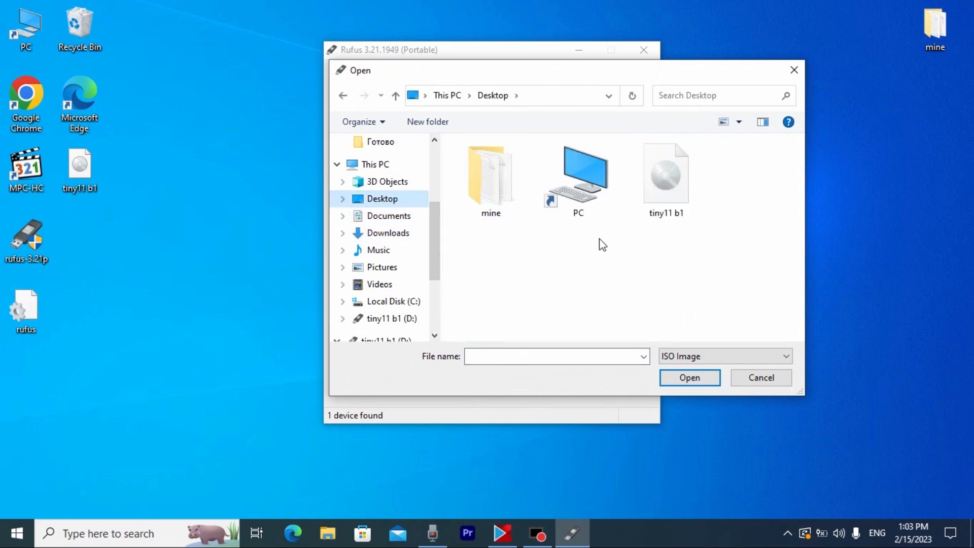
{"action": "left_click", "coordinate": [666, 173]}
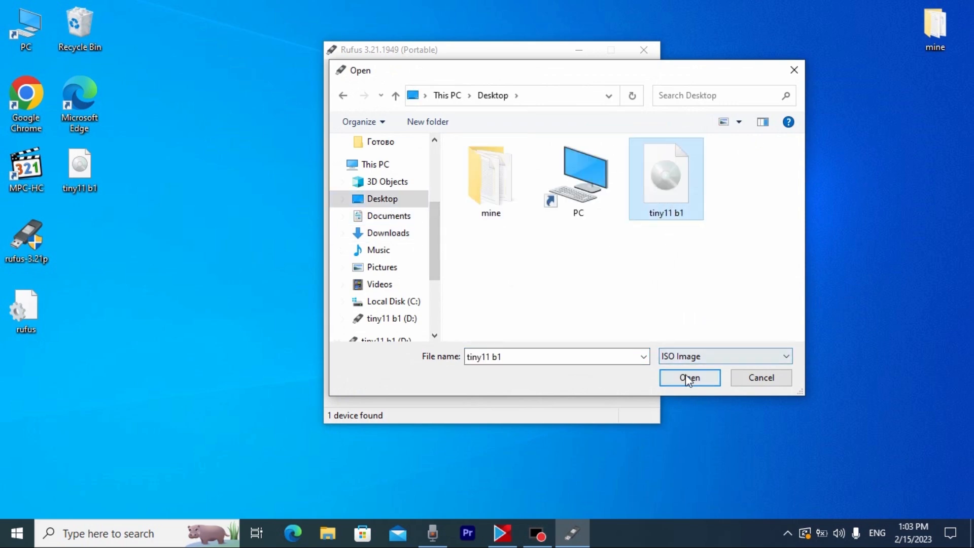
{"action": "left_click", "coordinate": [688, 377]}
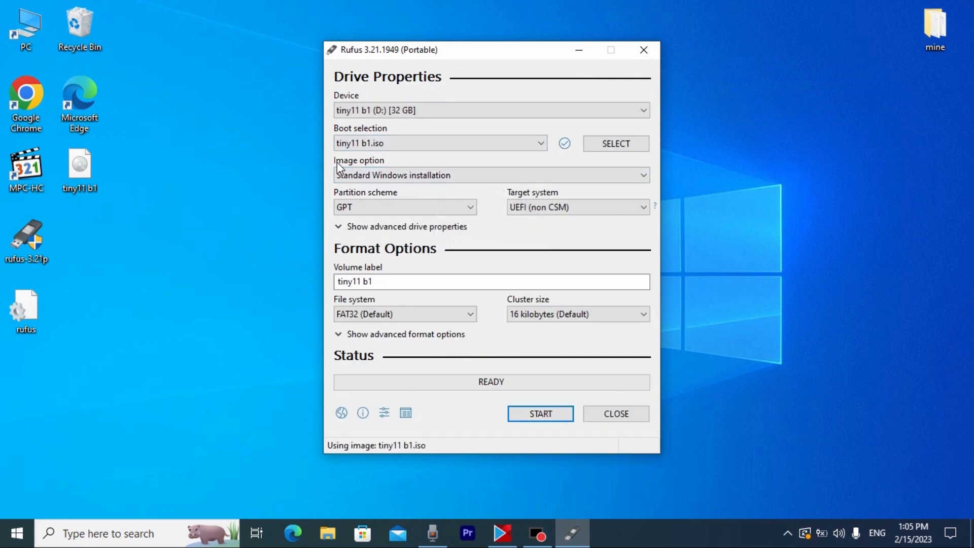
{"action": "mouse_move", "coordinate": [416, 181]}
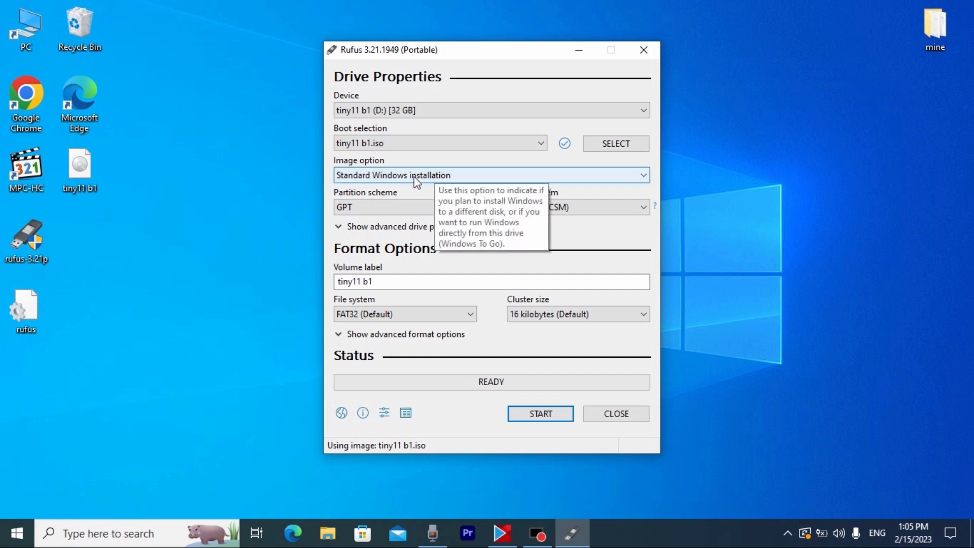
{"action": "mouse_move", "coordinate": [649, 181]}
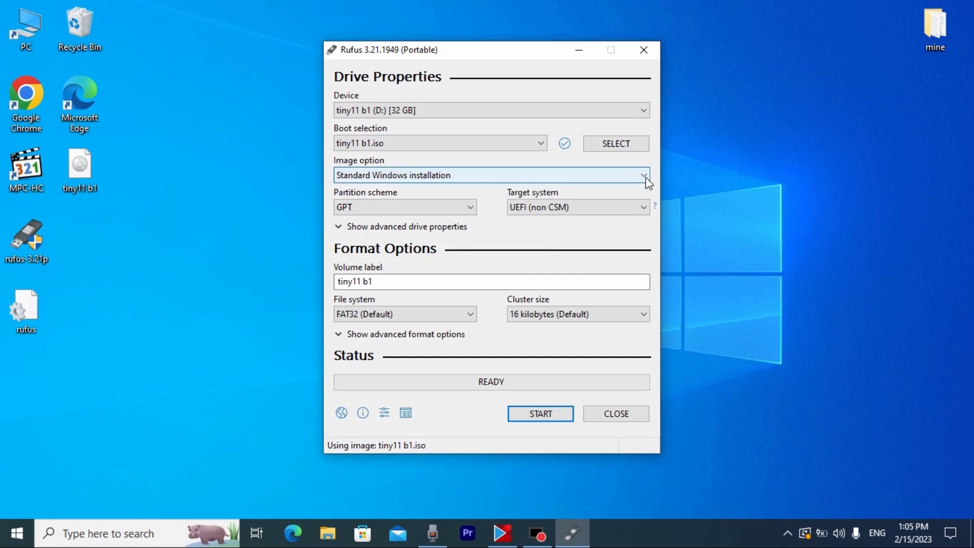
Choose Windows To Go as the image option, switching the file system to NTFS with 4096-byte clusters.
{"action": "left_click", "coordinate": [644, 174]}
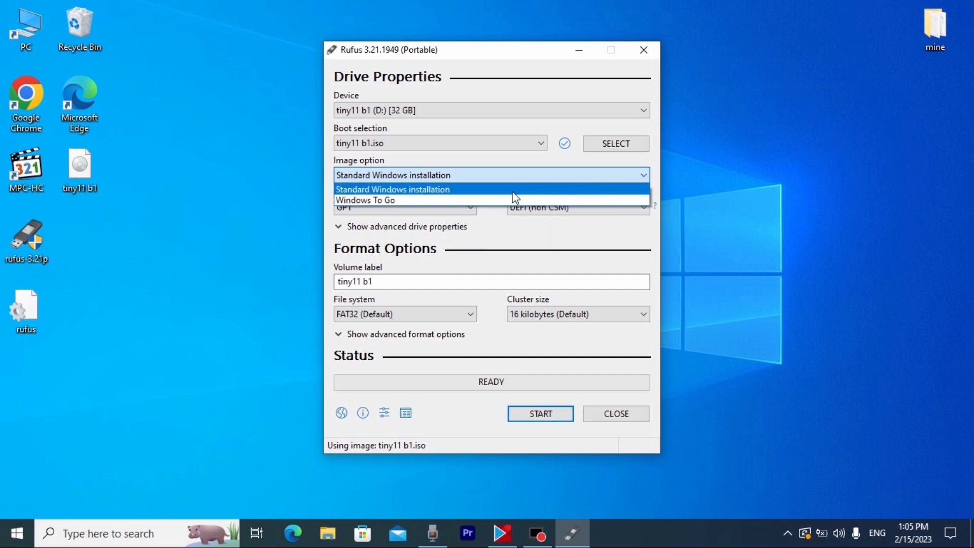
{"action": "mouse_move", "coordinate": [366, 200]}
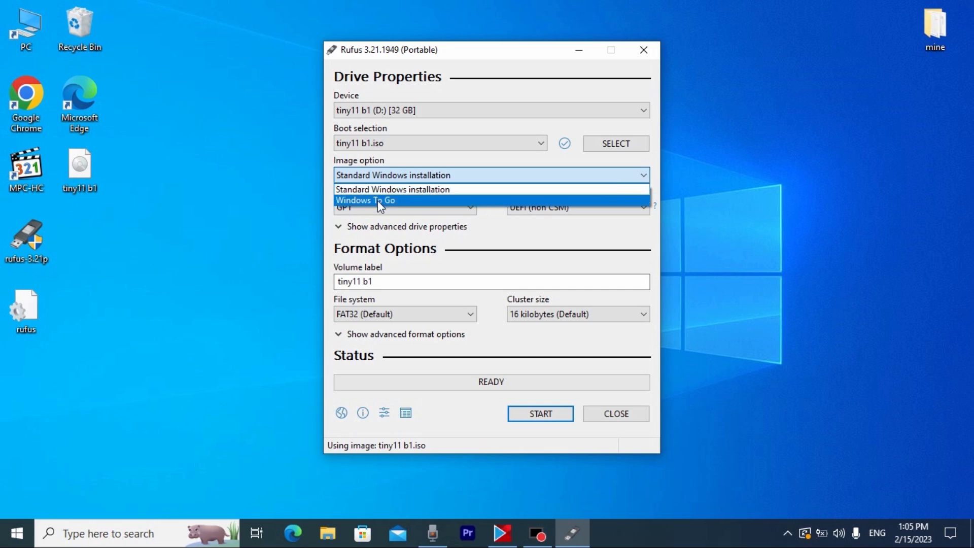
{"action": "mouse_move", "coordinate": [389, 206]}
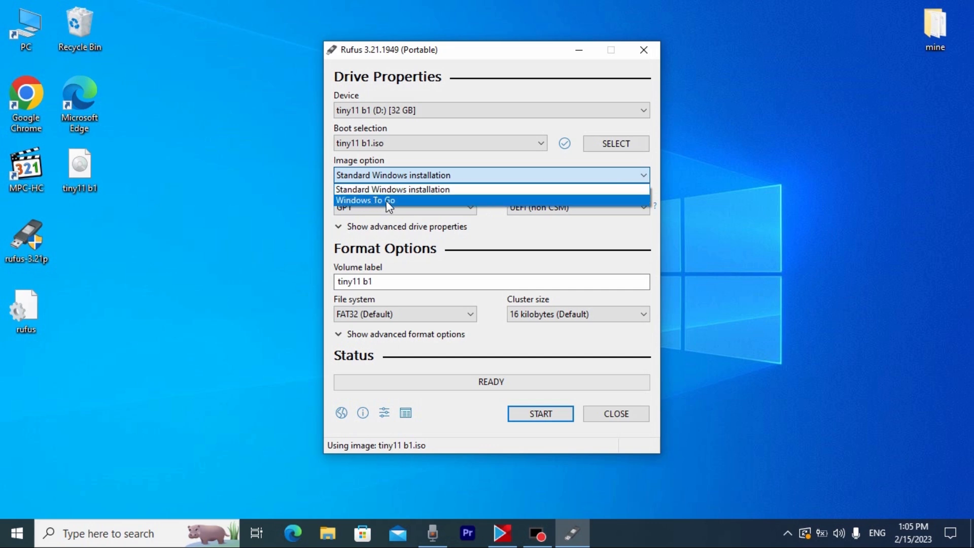
{"action": "mouse_move", "coordinate": [399, 207]}
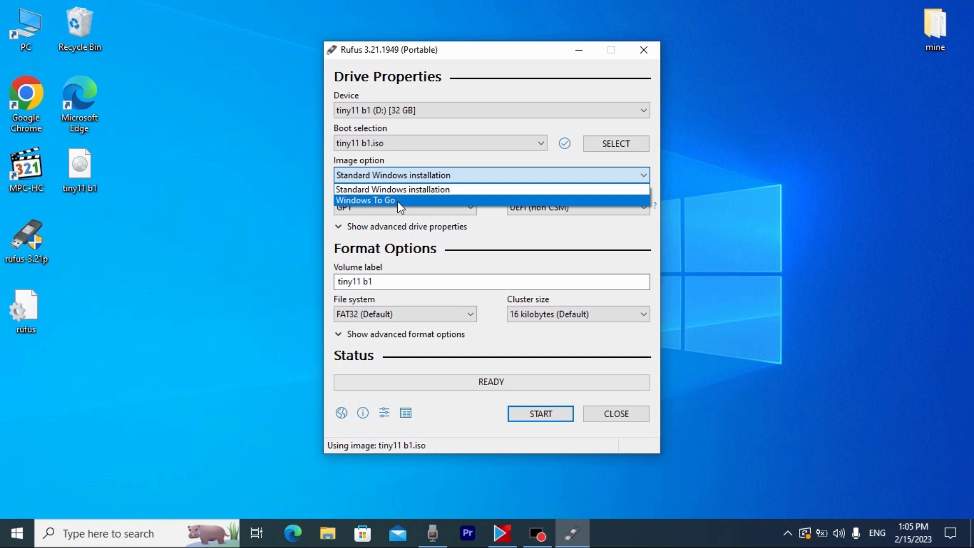
{"action": "mouse_move", "coordinate": [380, 204]}
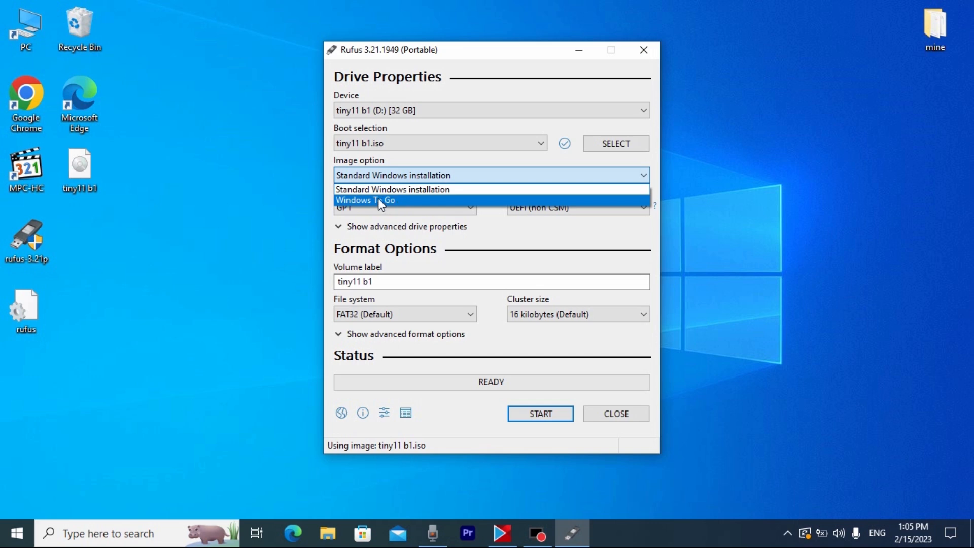
{"action": "left_click", "coordinate": [366, 200]}
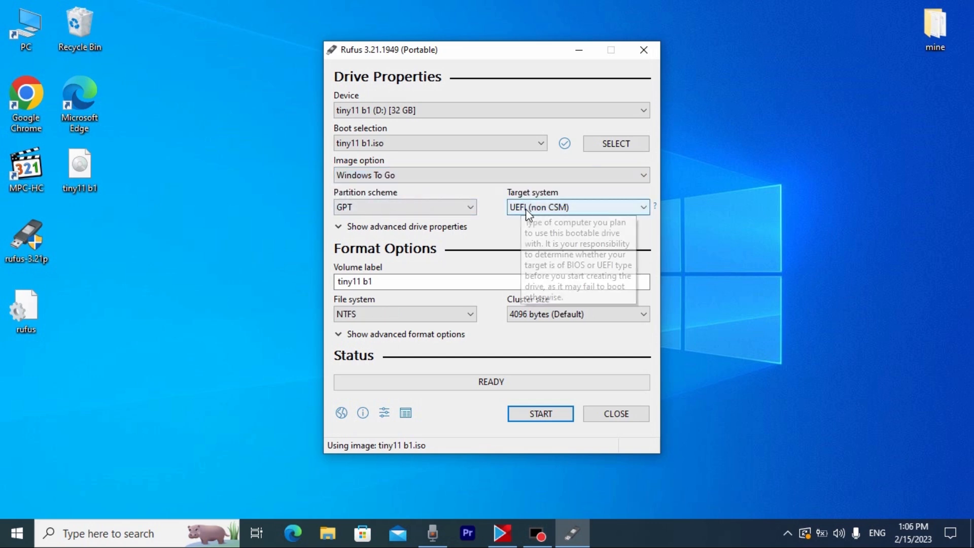
{"action": "mouse_move", "coordinate": [540, 196]}
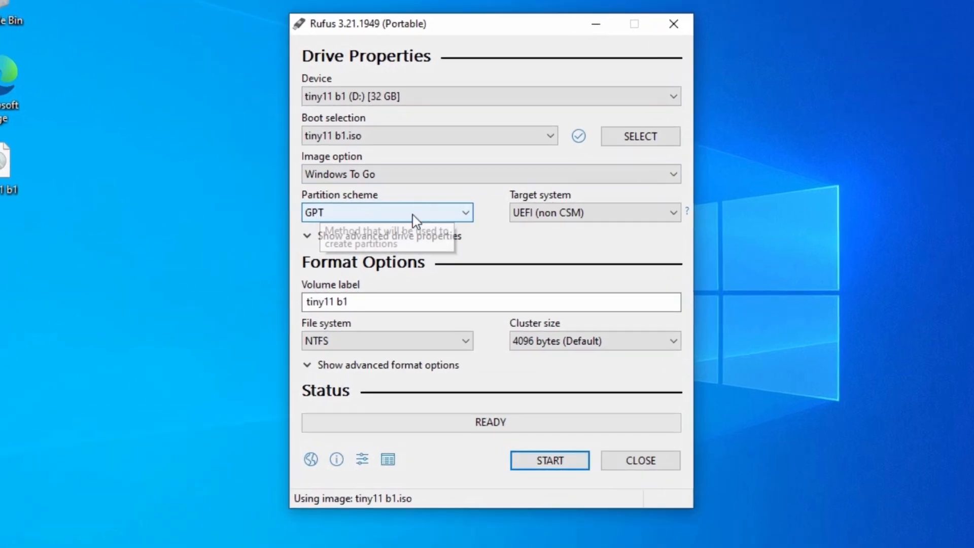
Choose the MBR partition scheme, check the volume label and start writing the drive.
{"action": "left_click", "coordinate": [462, 212]}
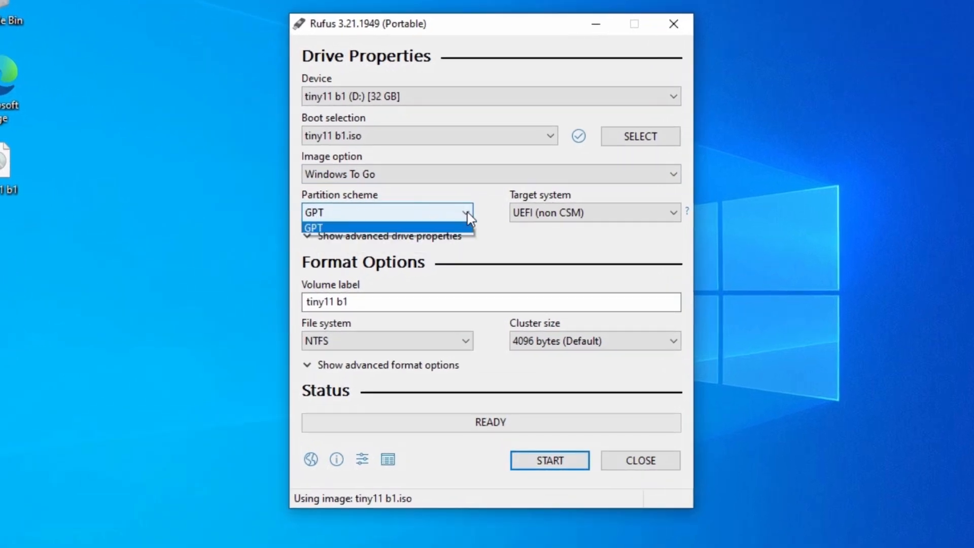
{"action": "mouse_move", "coordinate": [369, 230]}
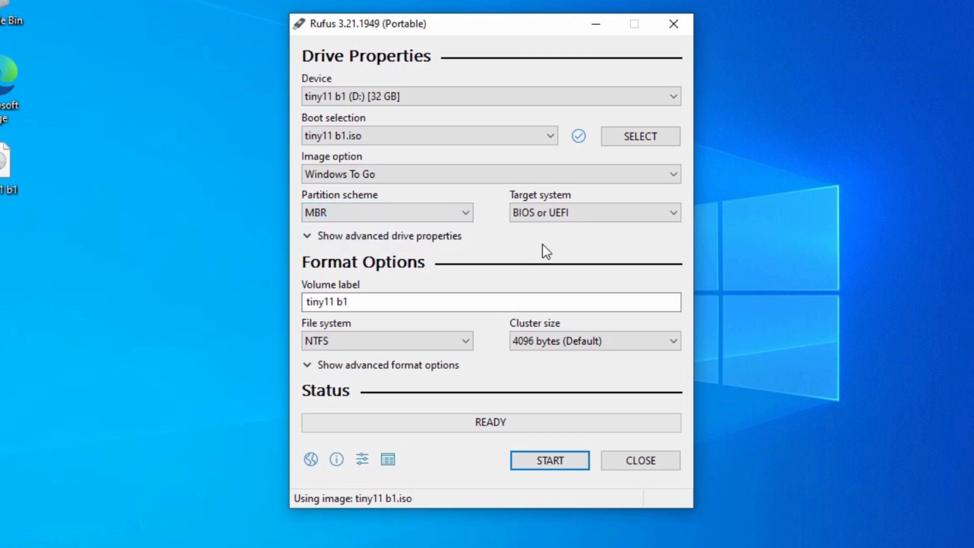
{"action": "mouse_move", "coordinate": [531, 212]}
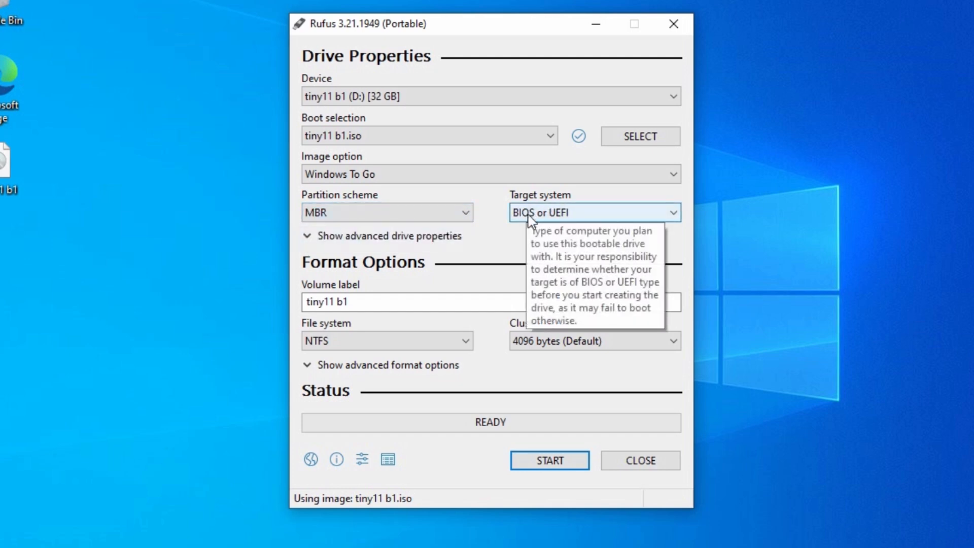
{"action": "triple_click", "coordinate": [410, 302]}
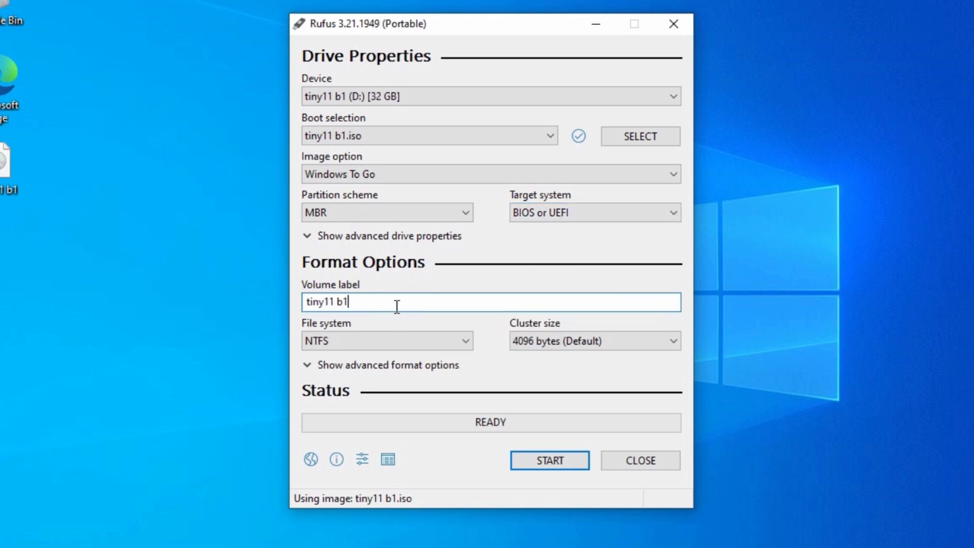
{"action": "mouse_move", "coordinate": [540, 369]}
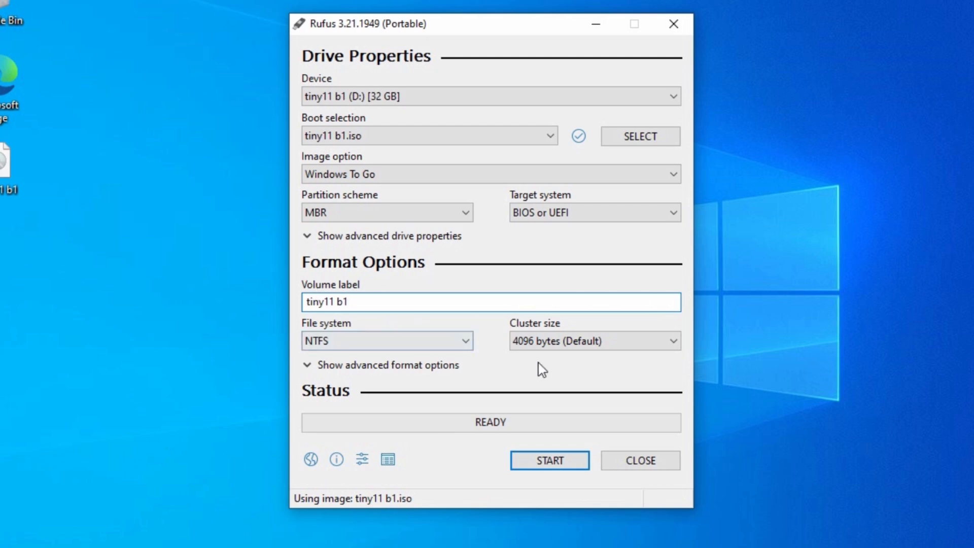
{"action": "mouse_move", "coordinate": [548, 460]}
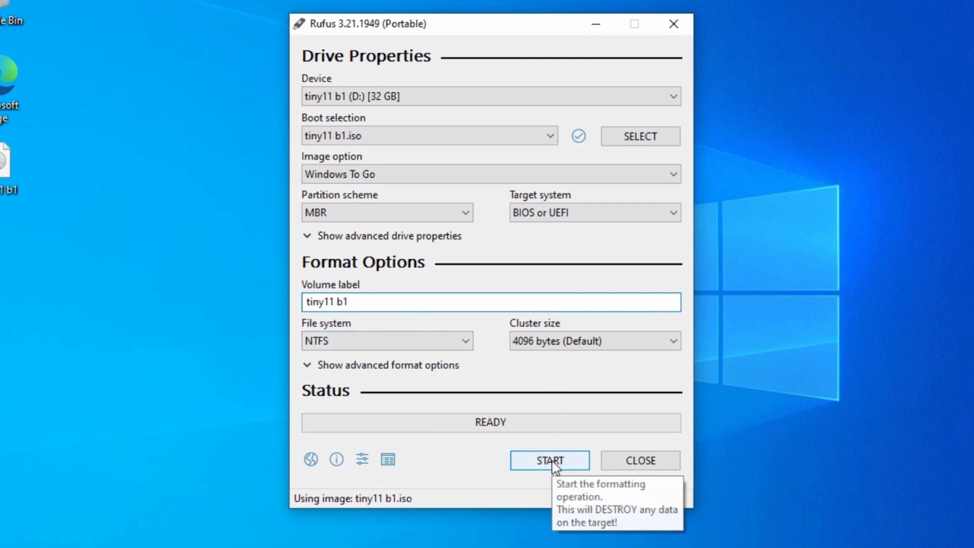
{"action": "left_click", "coordinate": [549, 460]}
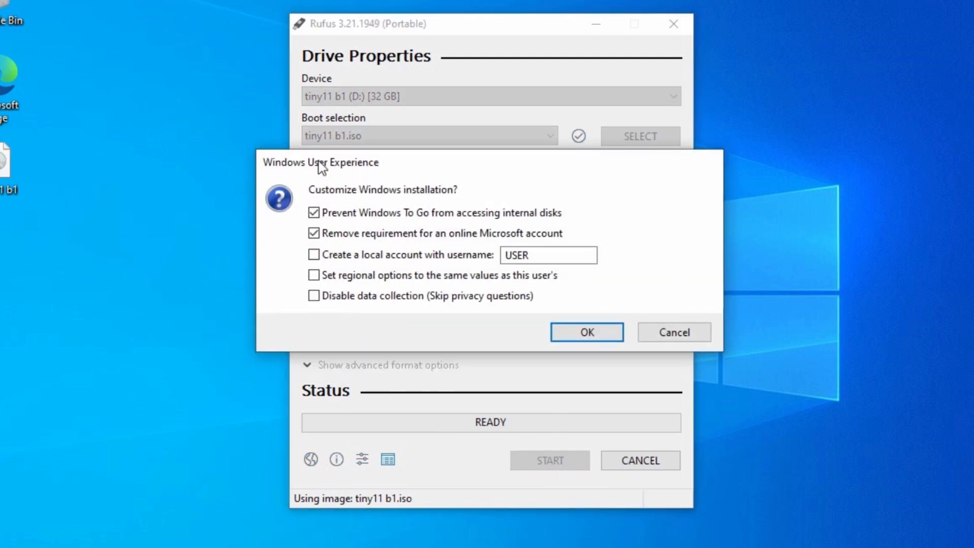
{"action": "mouse_move", "coordinate": [404, 183]}
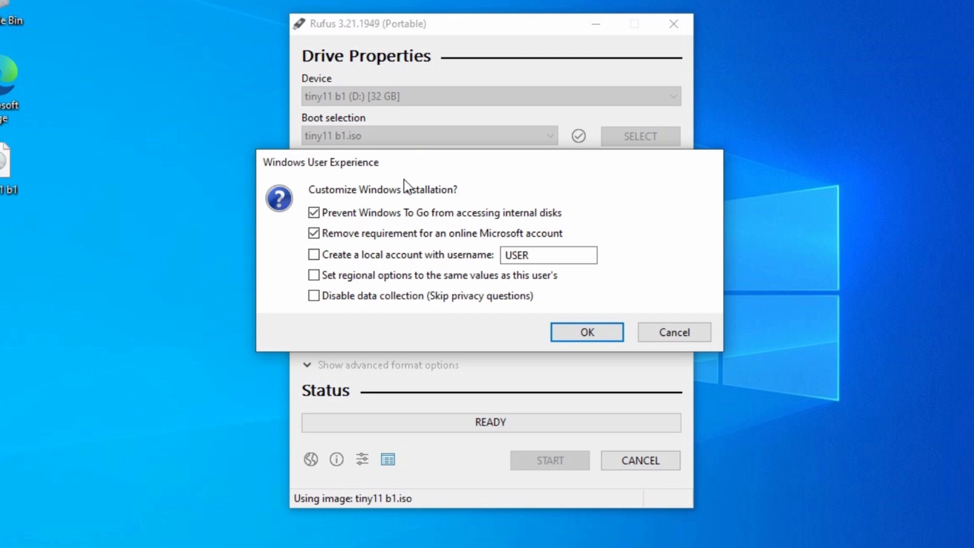
{"action": "mouse_move", "coordinate": [359, 201]}
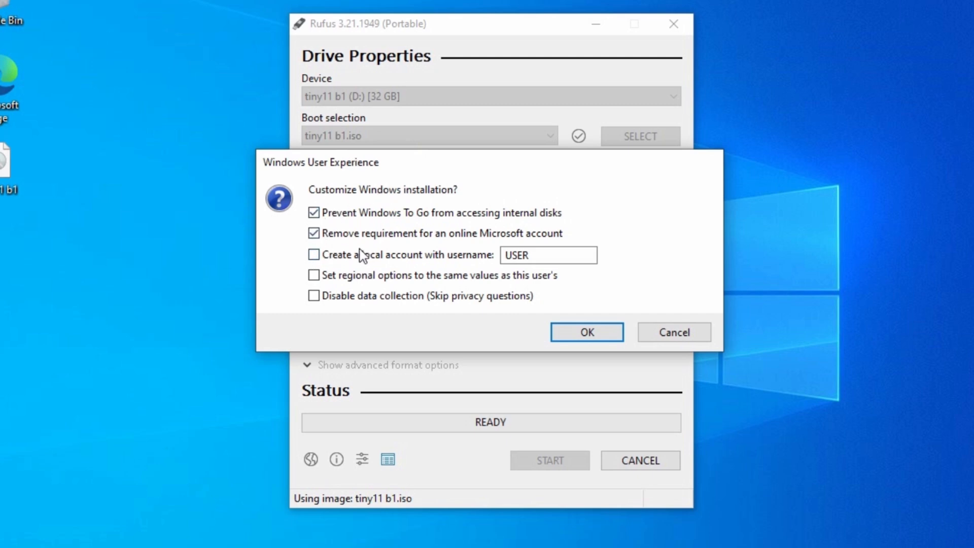
Tick 'Set regional options to the same values as this user's' and 'Disable data collection', then confirm.
{"action": "left_click", "coordinate": [315, 255]}
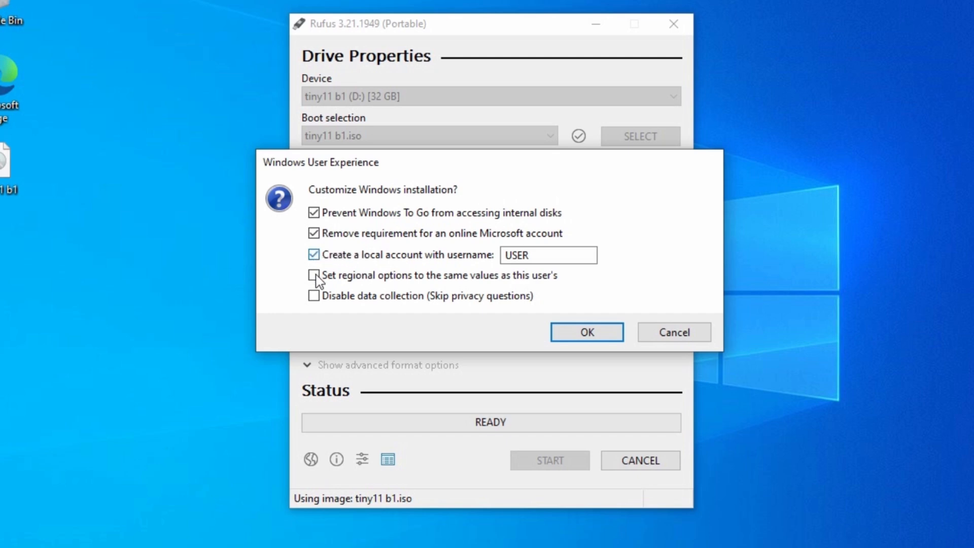
{"action": "left_click", "coordinate": [313, 275]}
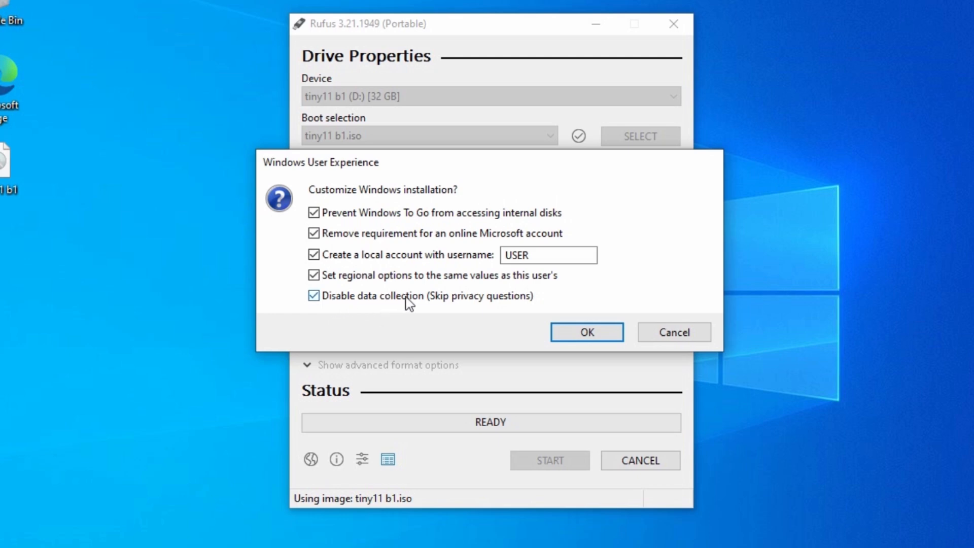
{"action": "mouse_move", "coordinate": [353, 315]}
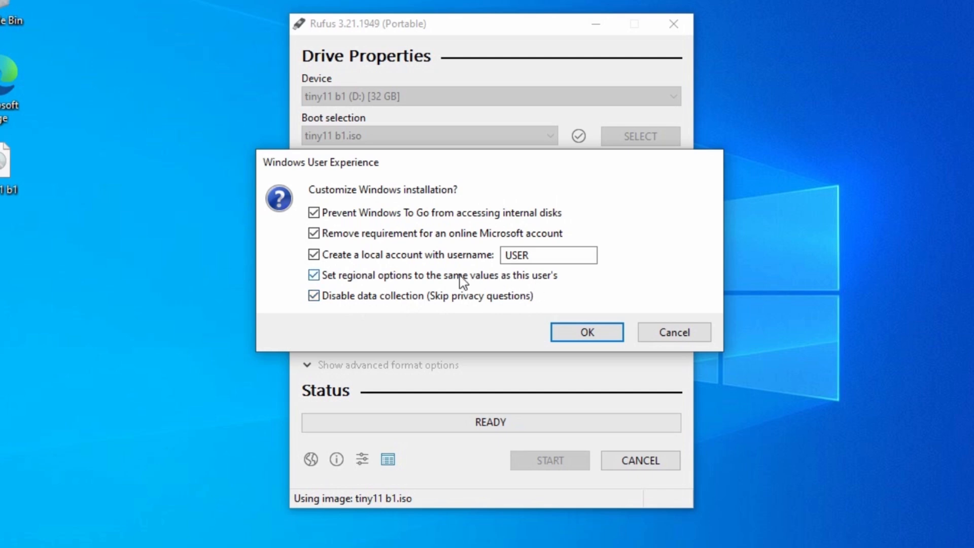
{"action": "mouse_move", "coordinate": [404, 330]}
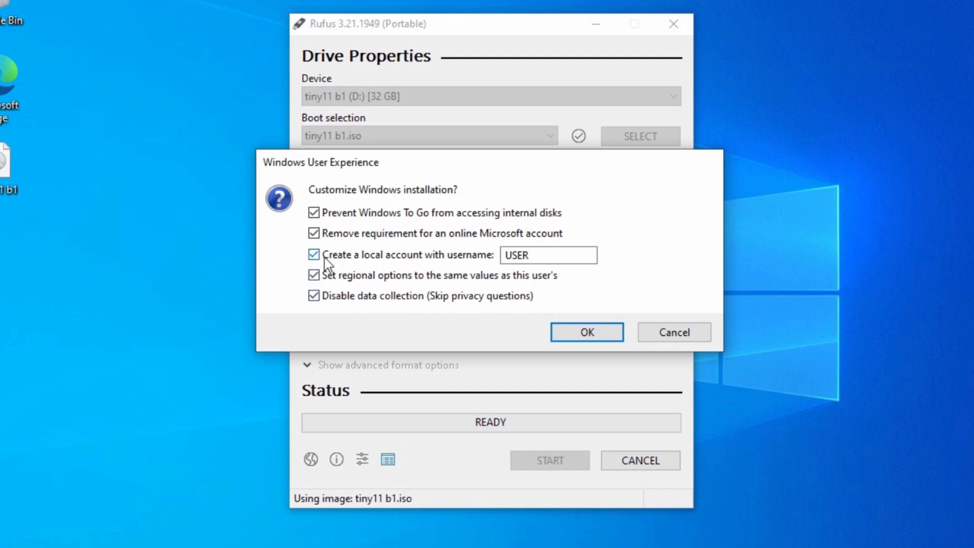
{"action": "mouse_move", "coordinate": [511, 250]}
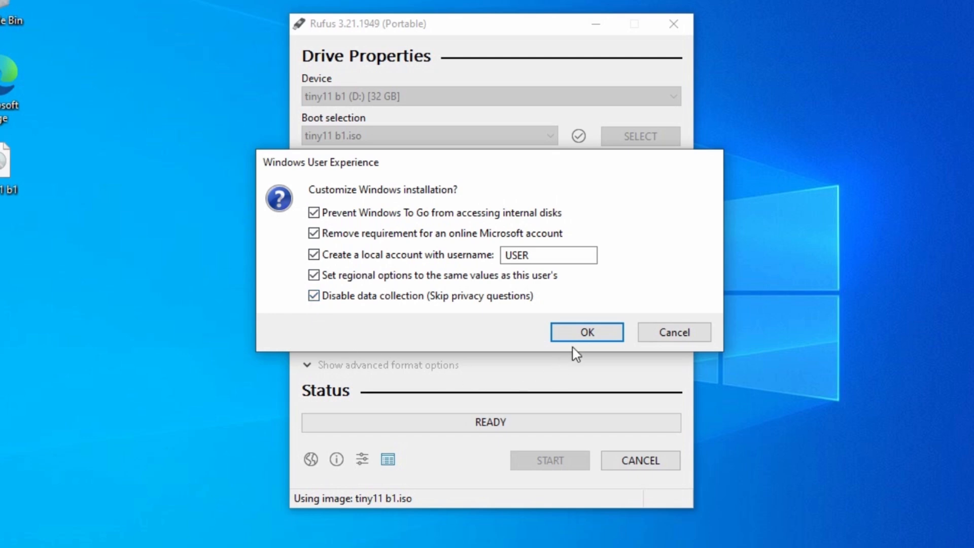
{"action": "left_click", "coordinate": [548, 255]}
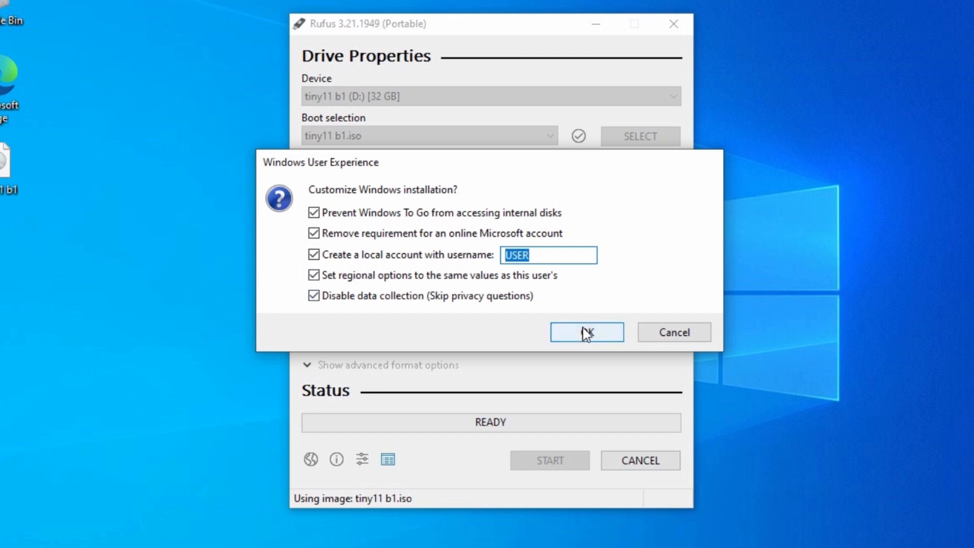
Accept the Windows User Experience customizations, reaching the data-destruction warning.
{"action": "left_click", "coordinate": [585, 331]}
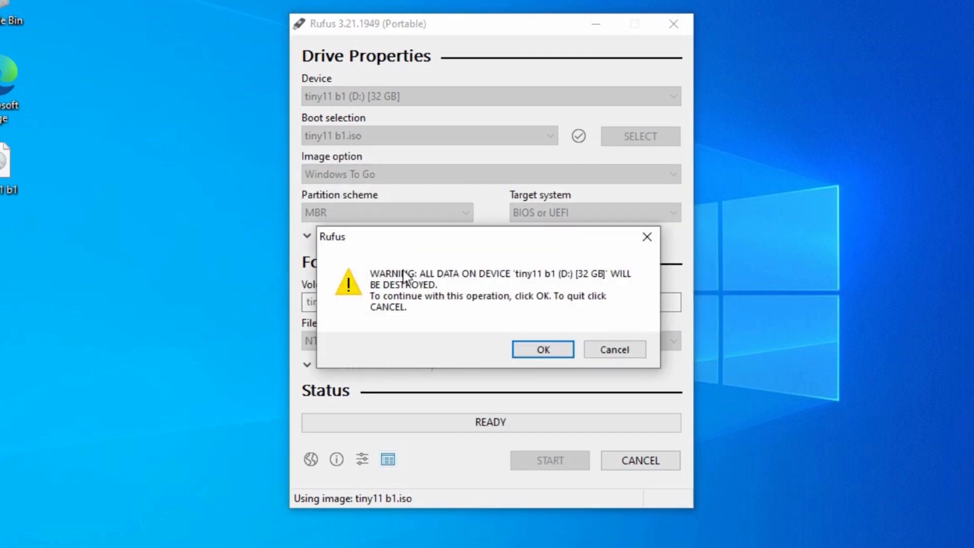
{"action": "mouse_move", "coordinate": [582, 301]}
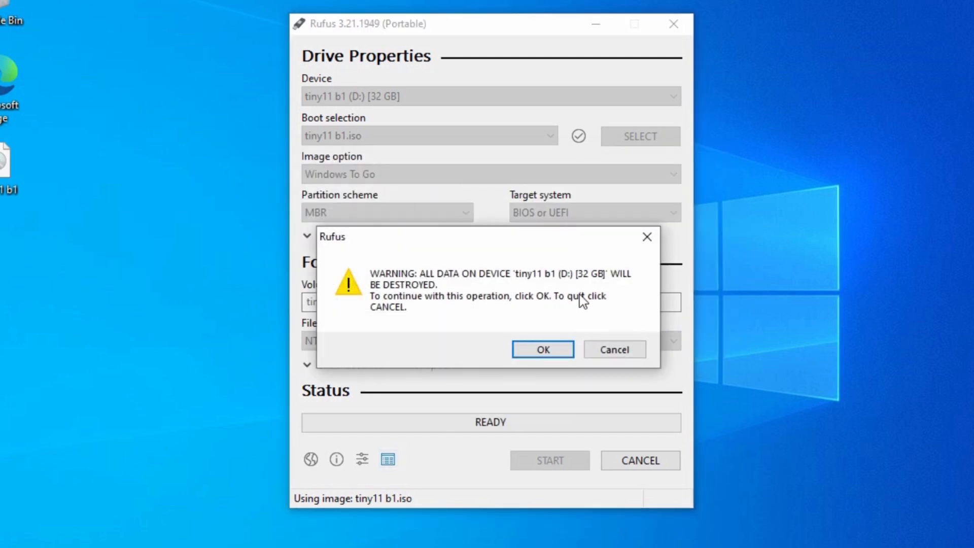
{"action": "mouse_move", "coordinate": [371, 303]}
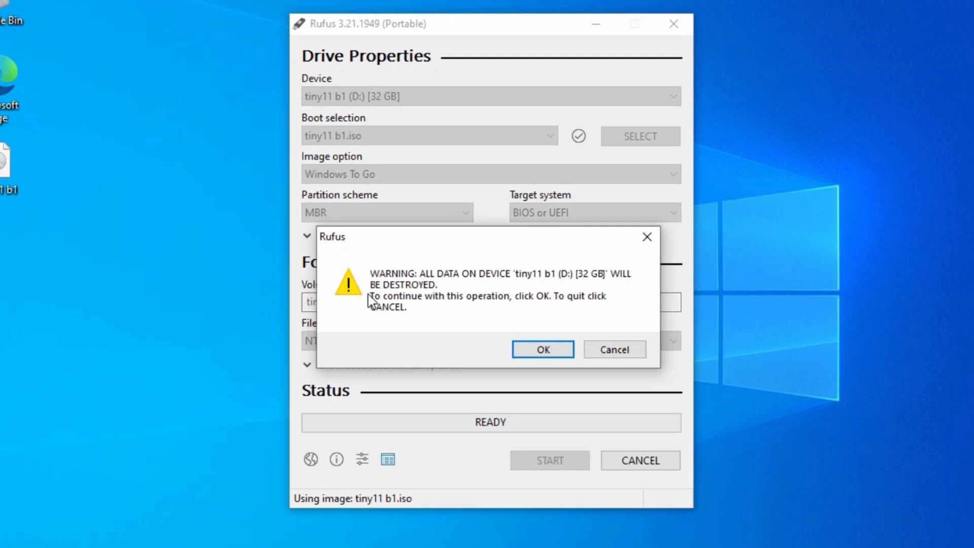
{"action": "mouse_move", "coordinate": [465, 298]}
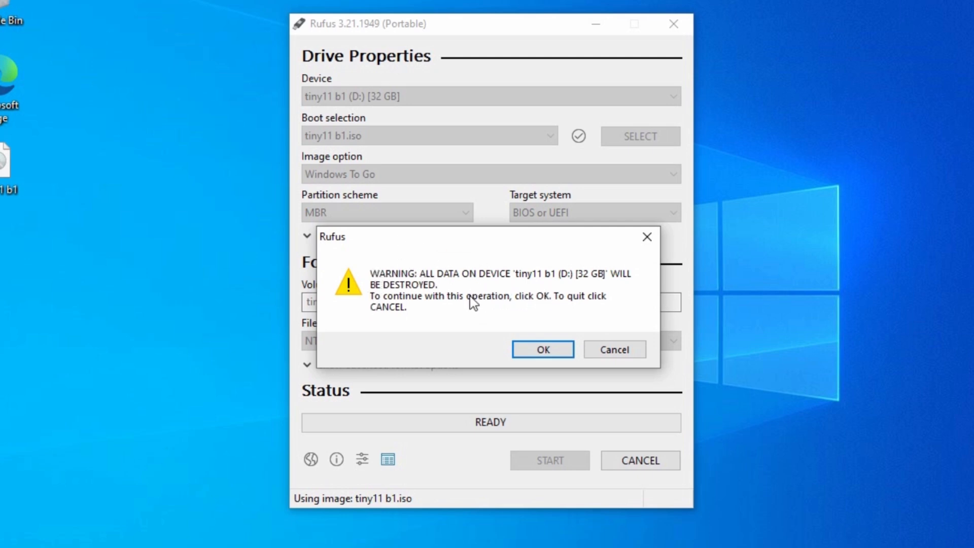
{"action": "mouse_move", "coordinate": [450, 305]}
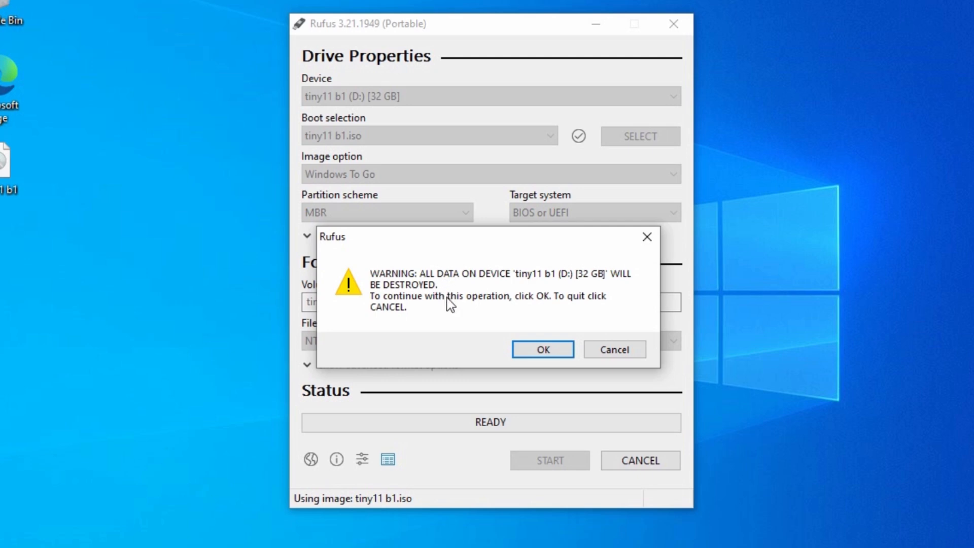
Accept erasing the 32 GB drive so Rufus begins applying the tiny11 b1 image.
{"action": "left_click", "coordinate": [541, 349]}
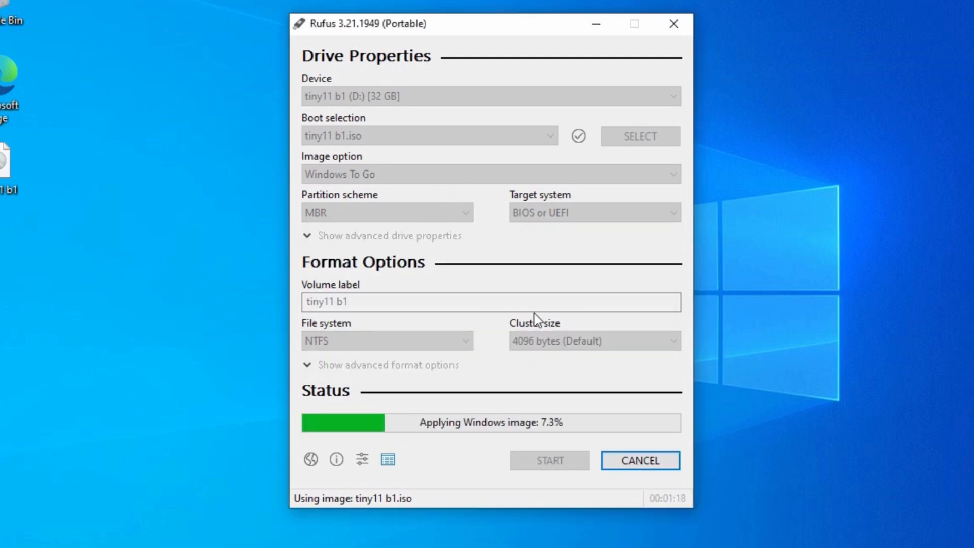
{"action": "mouse_move", "coordinate": [594, 249]}
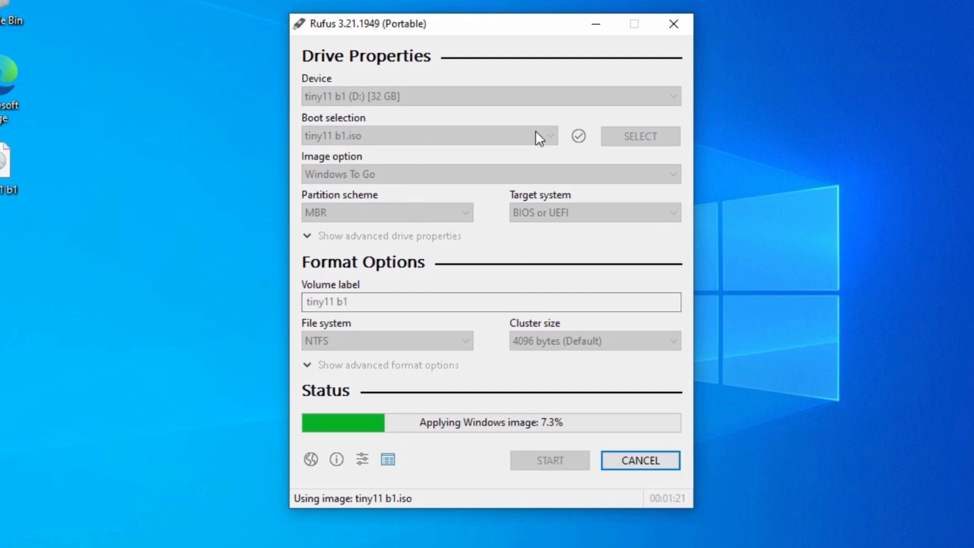
{"action": "mouse_move", "coordinate": [448, 421]}
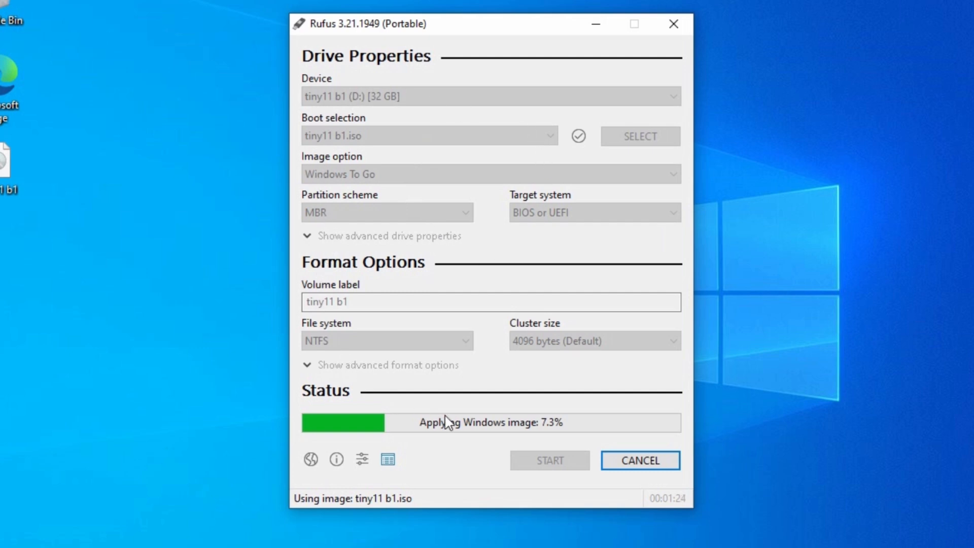
{"action": "mouse_move", "coordinate": [366, 324]}
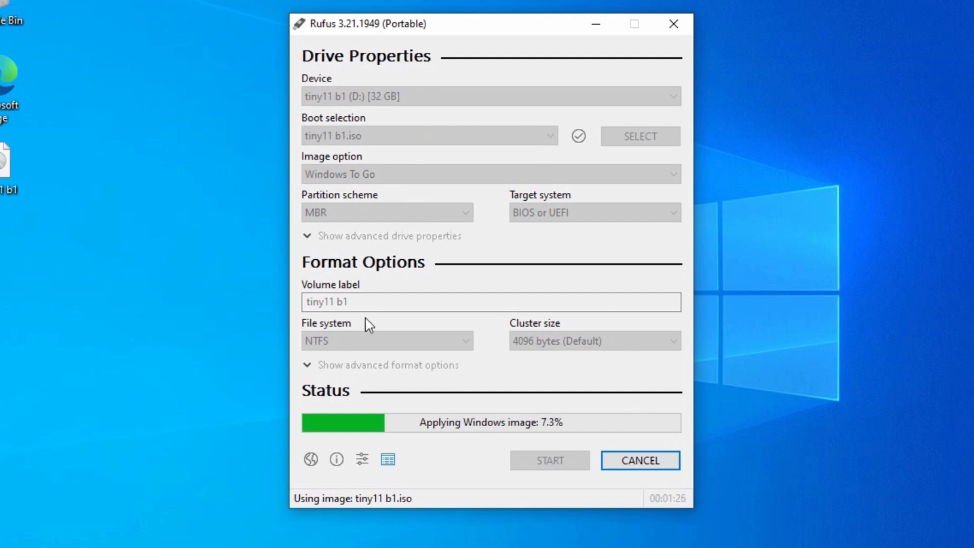
{"action": "mouse_move", "coordinate": [541, 169]}
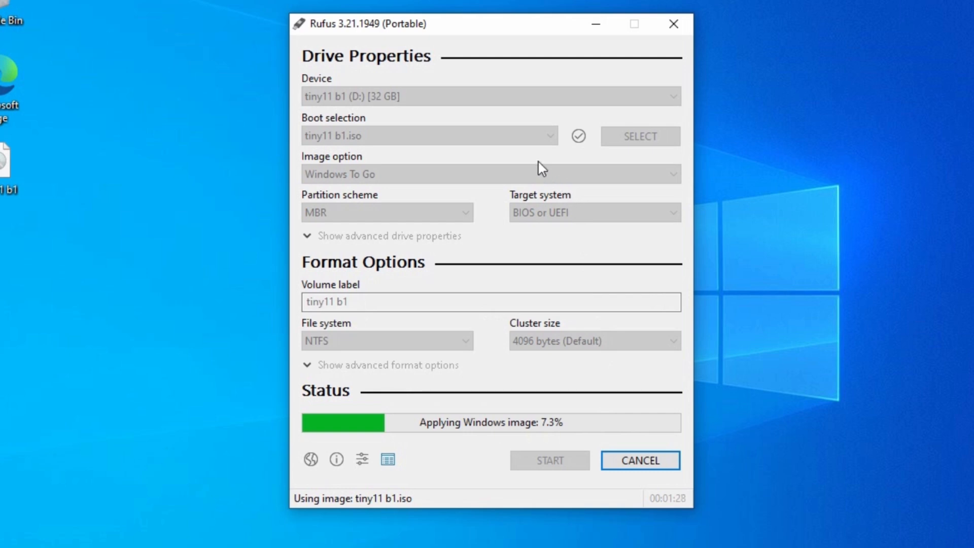
{"action": "mouse_move", "coordinate": [414, 187]}
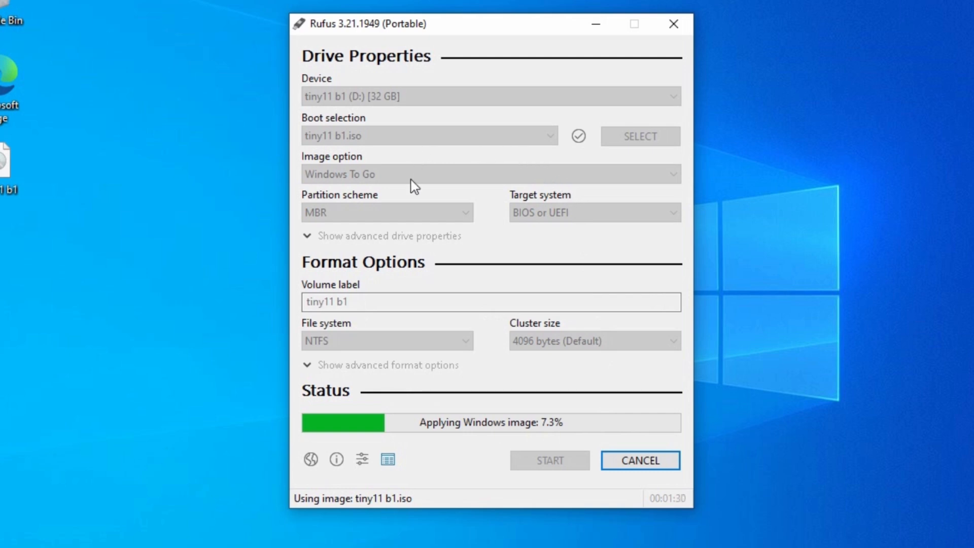
{"action": "mouse_move", "coordinate": [544, 241]}
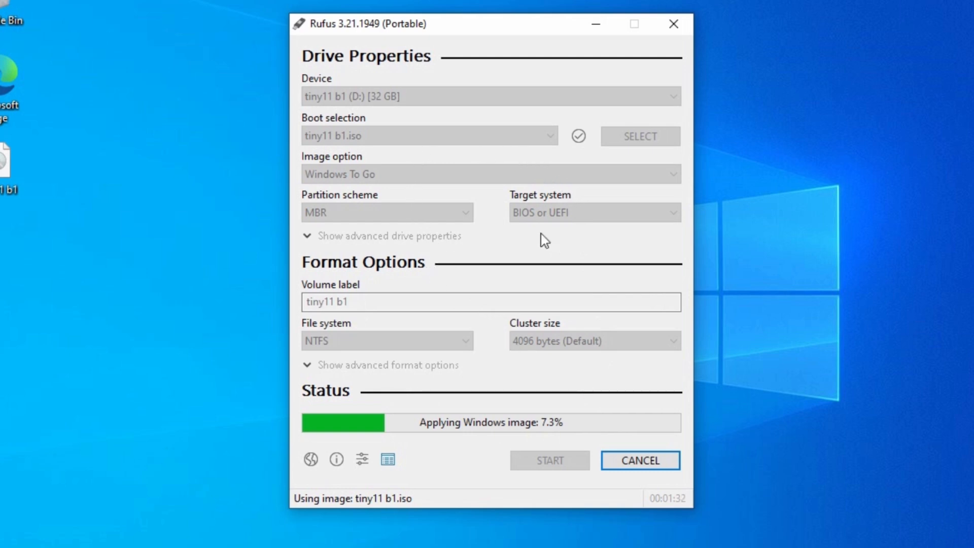
{"action": "mouse_move", "coordinate": [490, 209]}
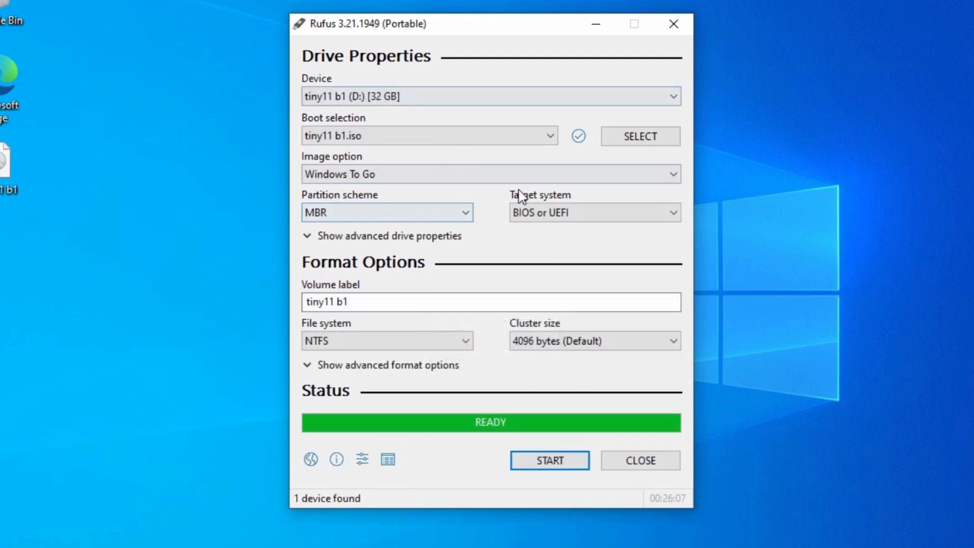
{"action": "mouse_move", "coordinate": [426, 199]}
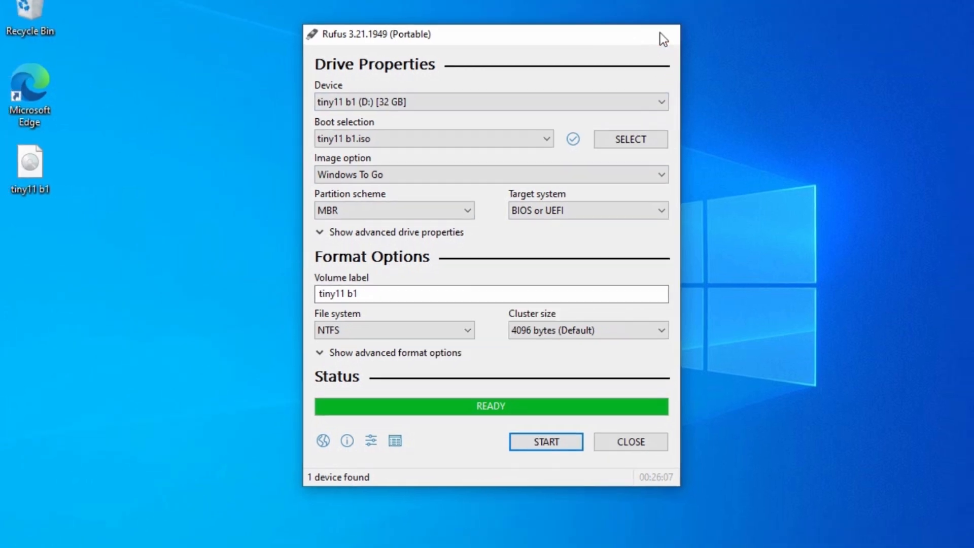
Close Rufus and eject the SanDisk 3.2Gen1 drive via Safely Remove Hardware.
{"action": "left_click", "coordinate": [629, 441]}
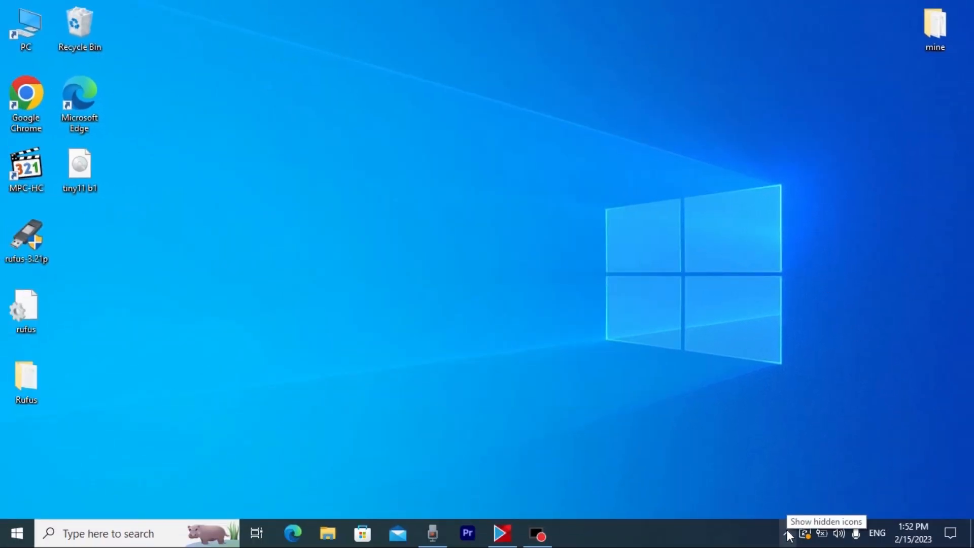
{"action": "left_click", "coordinate": [787, 533]}
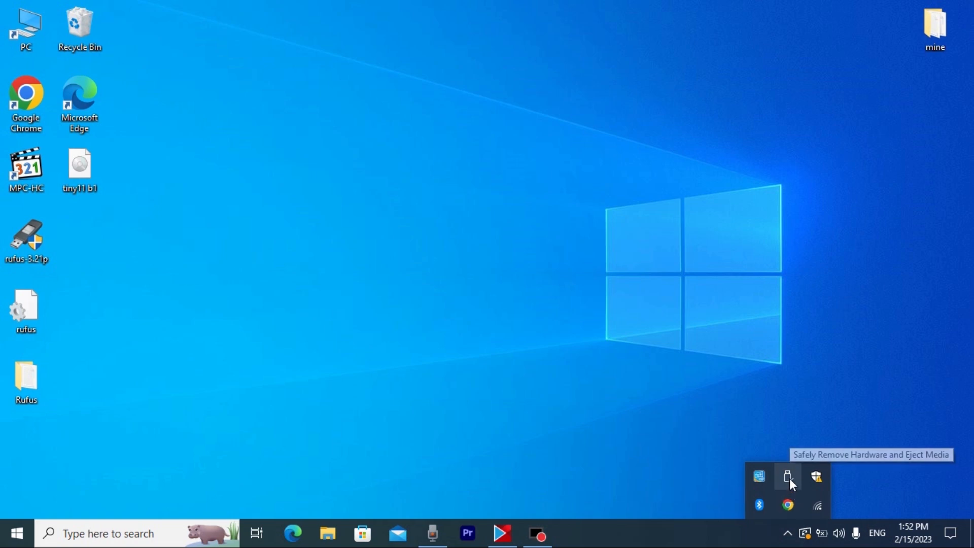
{"action": "left_click", "coordinate": [787, 476]}
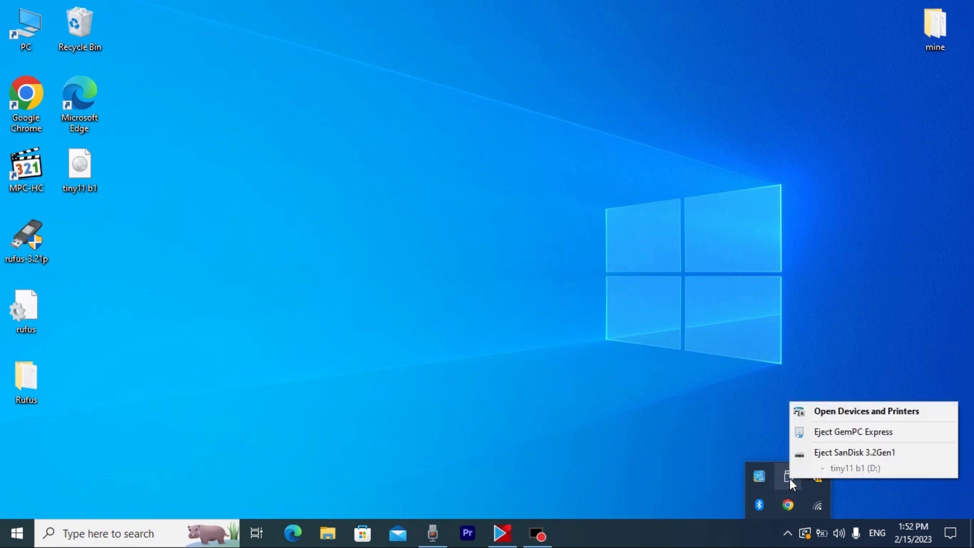
{"action": "mouse_move", "coordinate": [854, 452]}
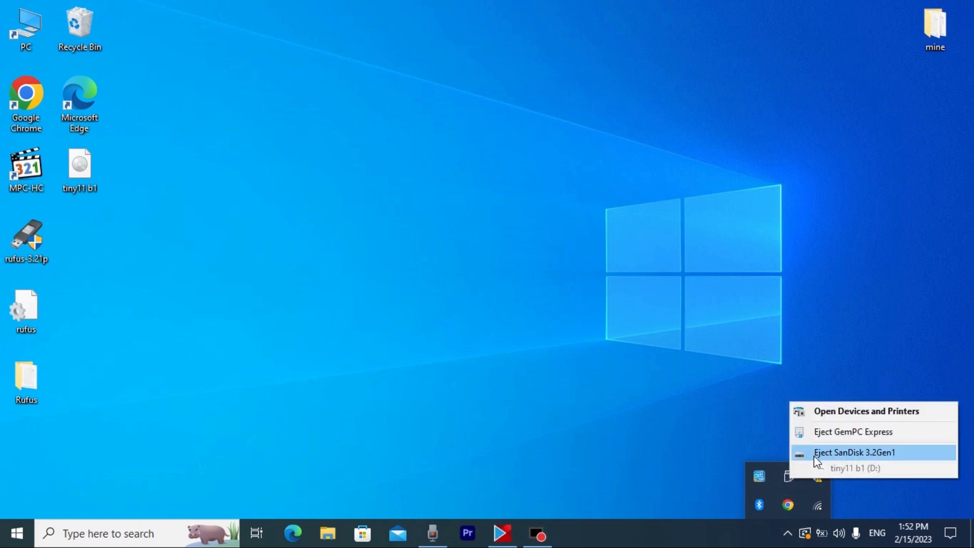
{"action": "left_click", "coordinate": [854, 452]}
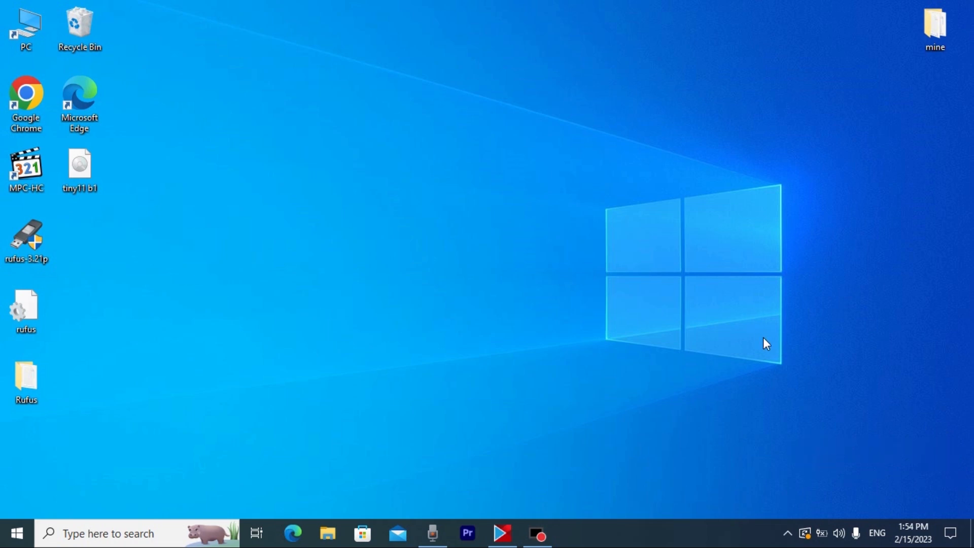